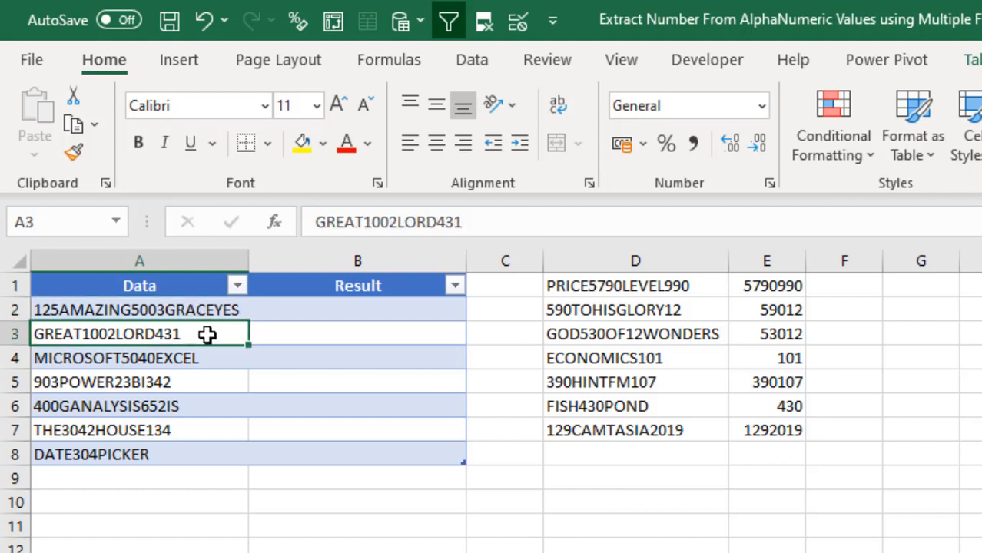
{"action": "left_click", "coordinate": [356, 310]}
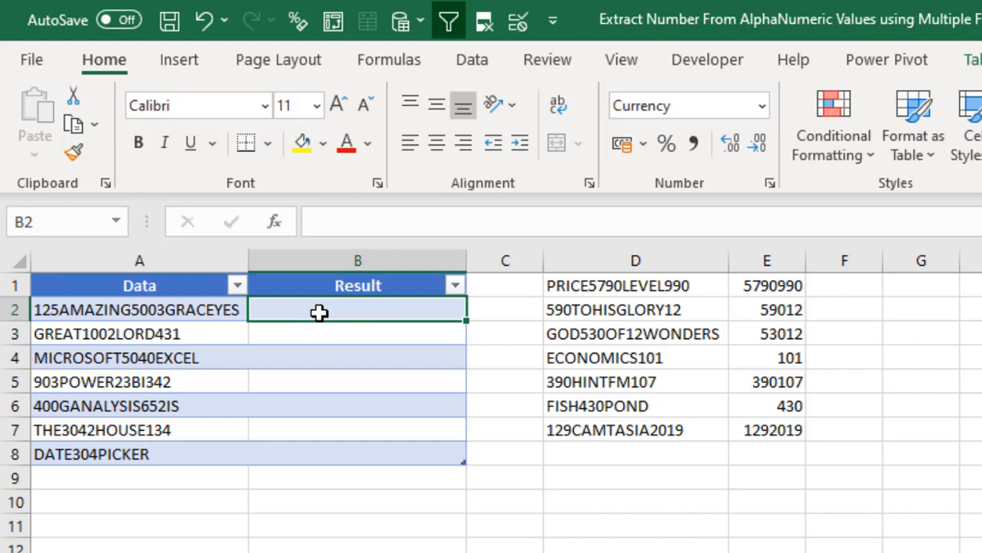
{"action": "type", "text": "=len"}
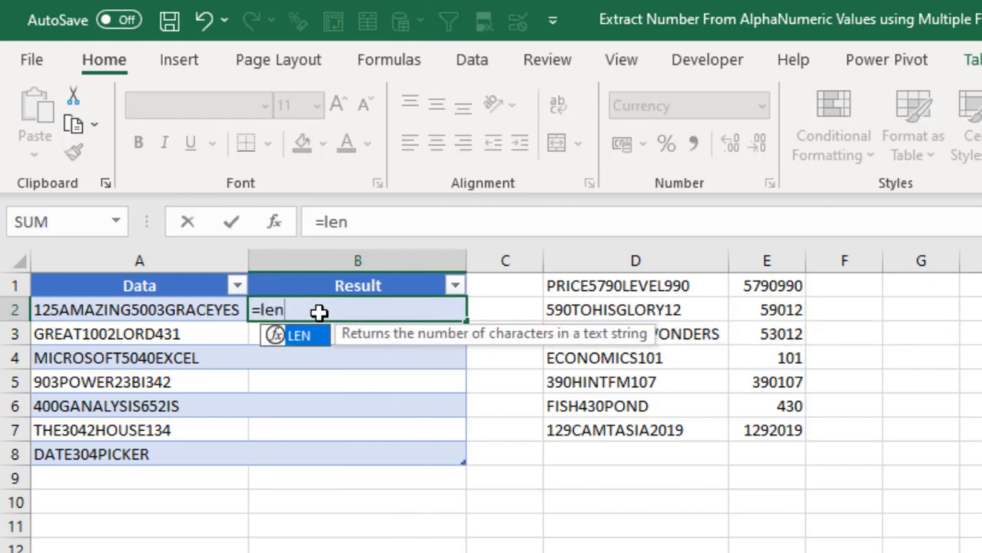
{"action": "type", "text": "("}
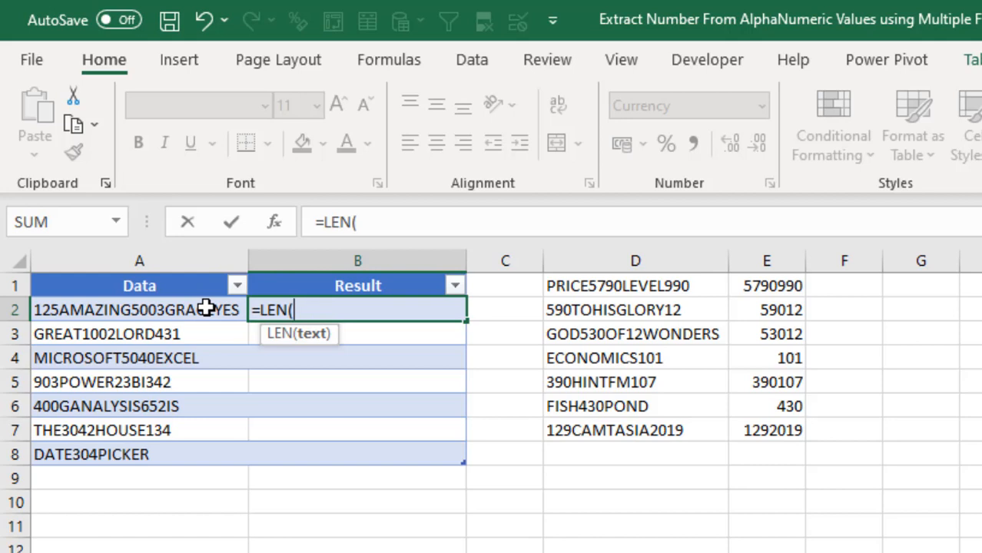
{"action": "left_click", "coordinate": [138, 310]}
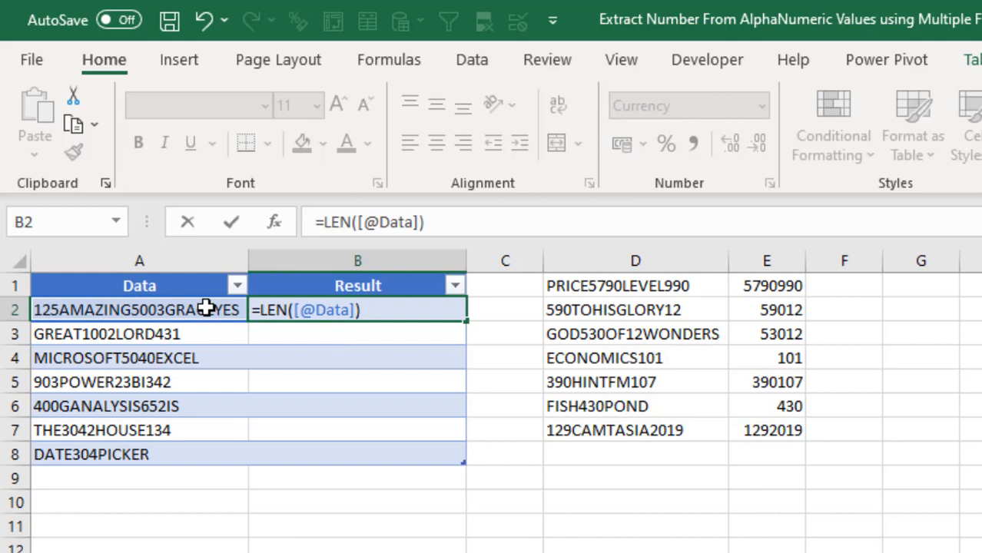
{"action": "key", "text": "f9"}
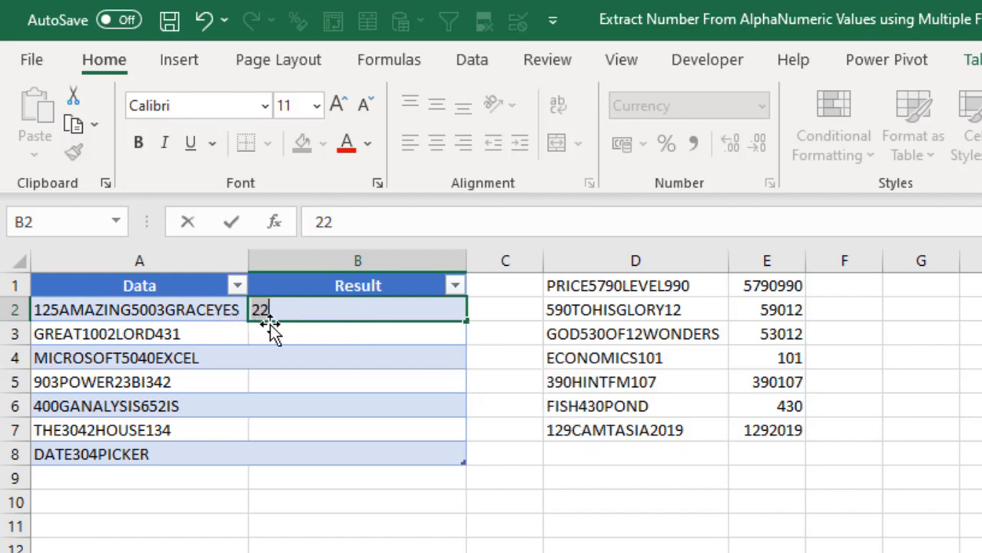
{"action": "key", "text": "ctrl+z"}
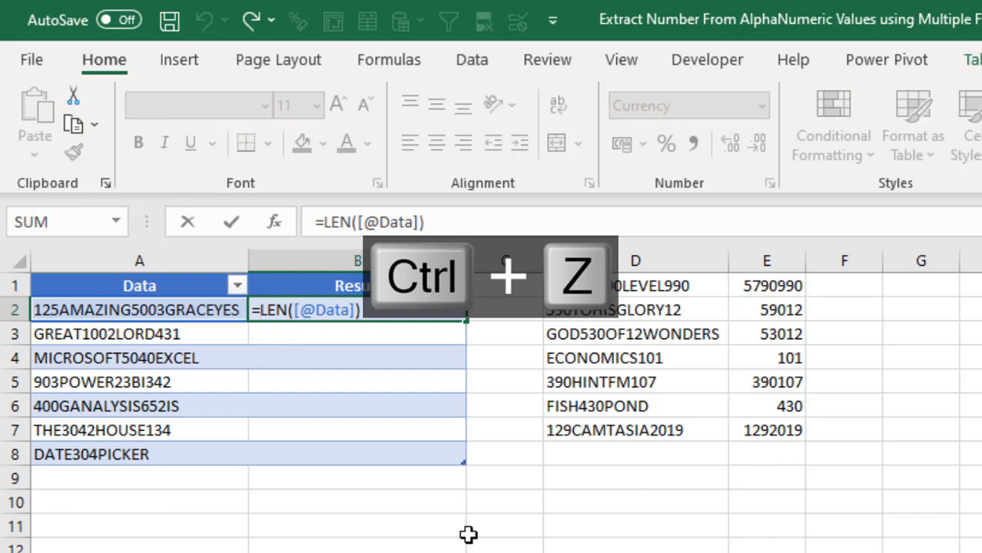
{"action": "type", "text": "ind"}
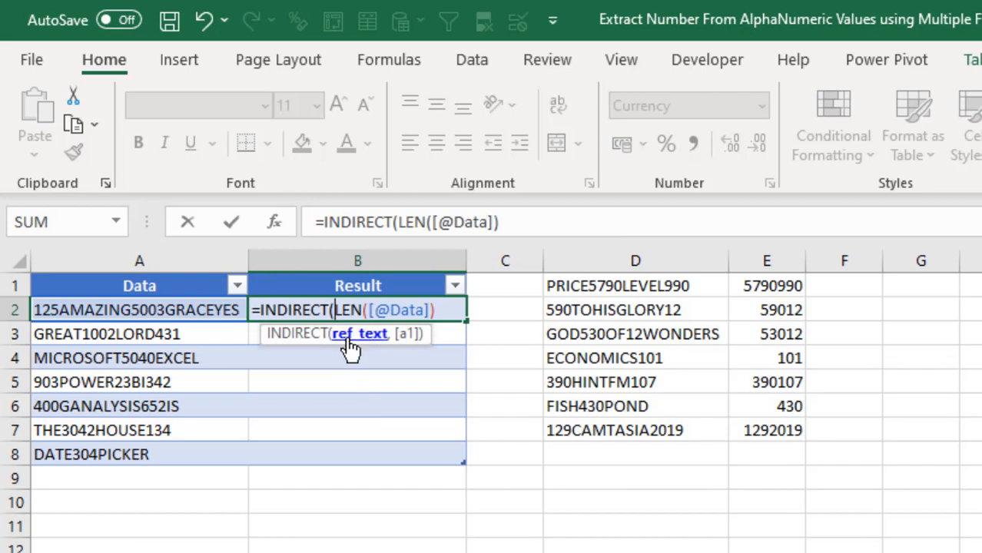
{"action": "type", "text": "\"1:"}
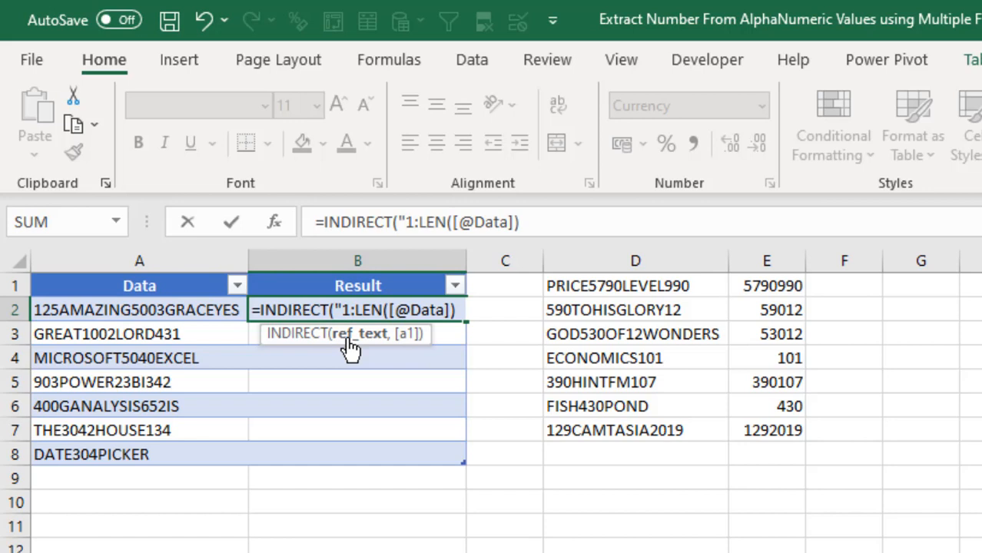
{"action": "type", "text": "\"&"}
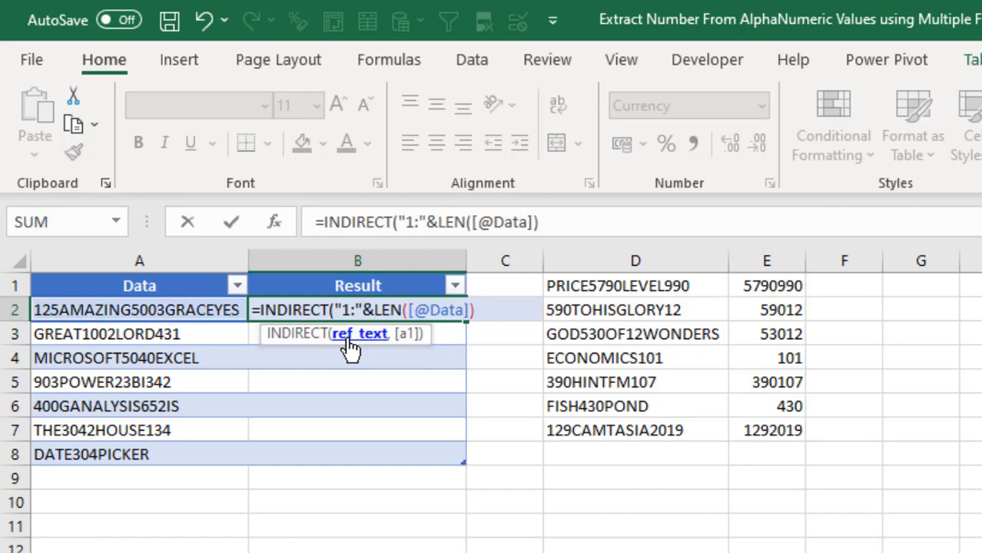
{"action": "mouse_move", "coordinate": [644, 333]}
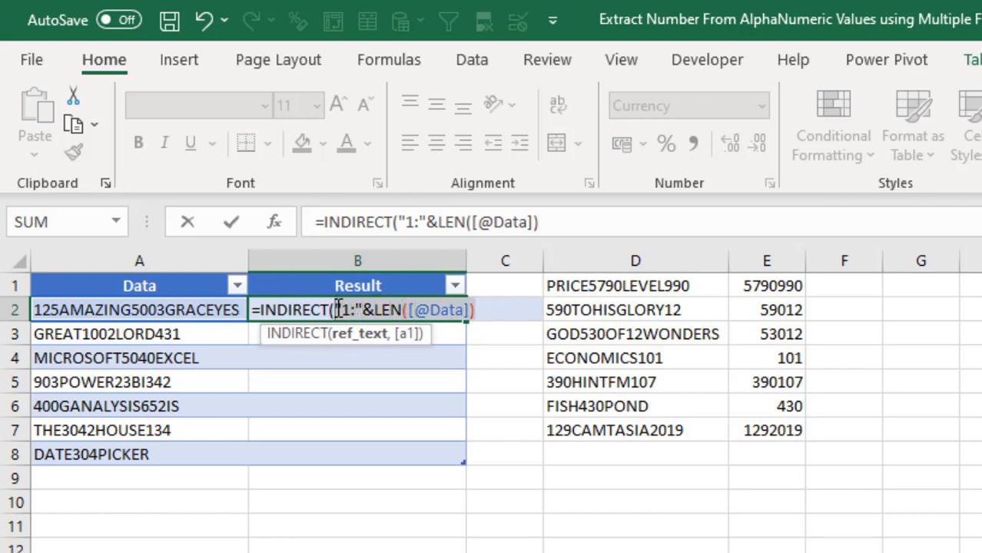
{"action": "key", "text": "f9"}
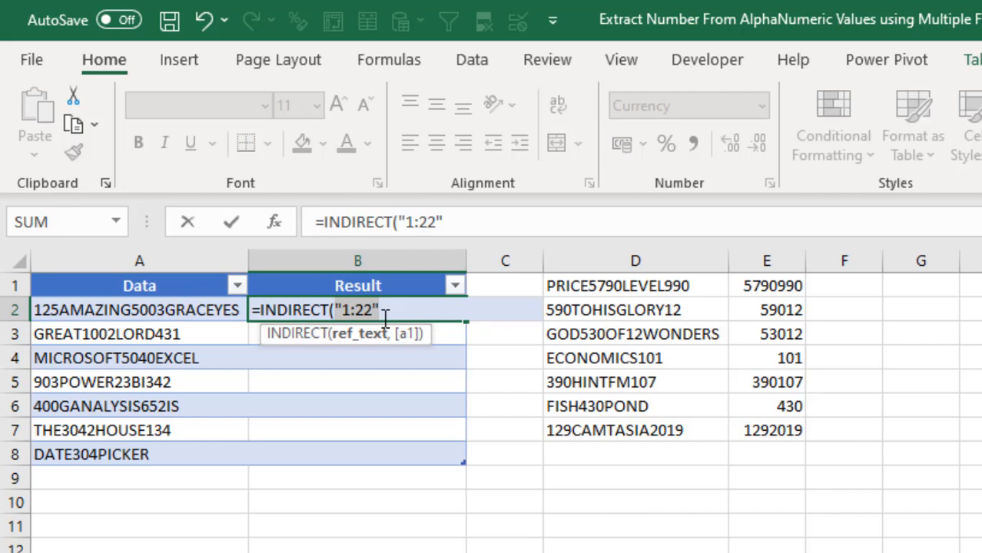
{"action": "key", "text": "ctrl+z"}
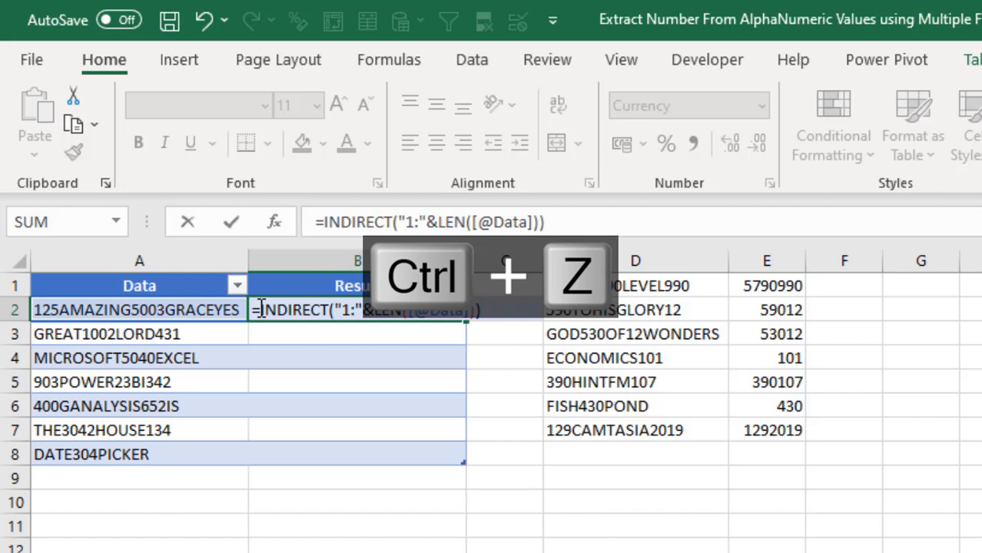
- Wrap the INDIRECT reference in ROW, preview the array {1;2;…;22}, then restore the formula
{"action": "type", "text": "row"}
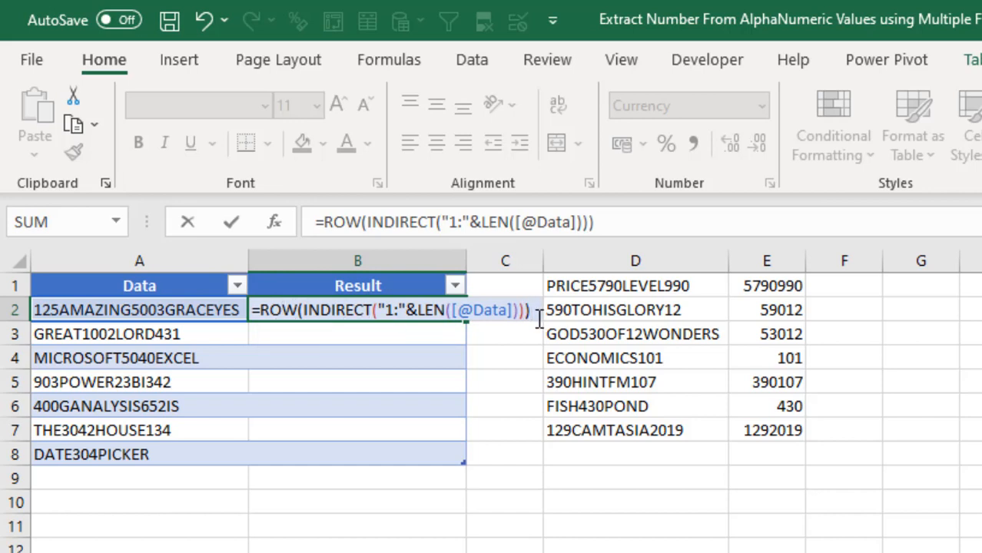
{"action": "key", "text": "f9"}
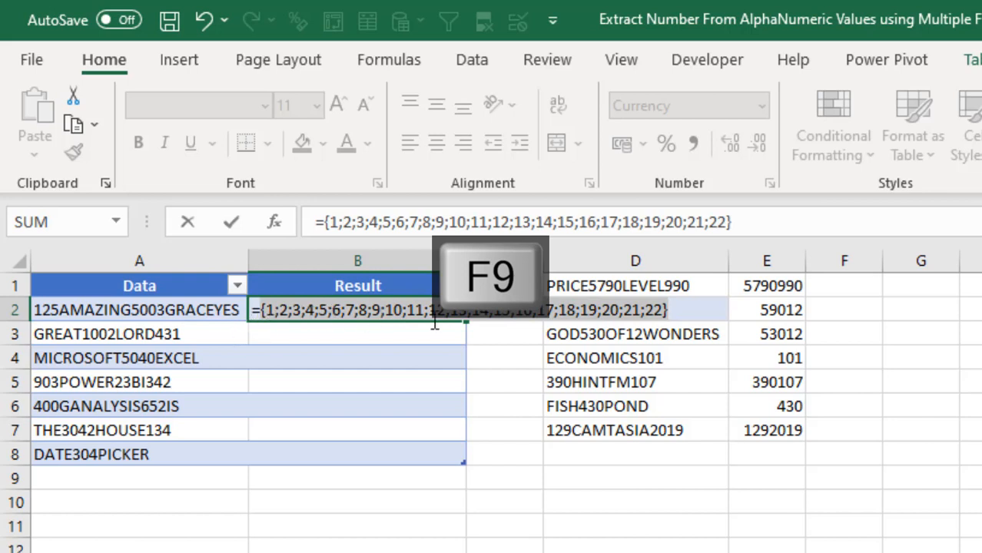
{"action": "key", "text": "f9"}
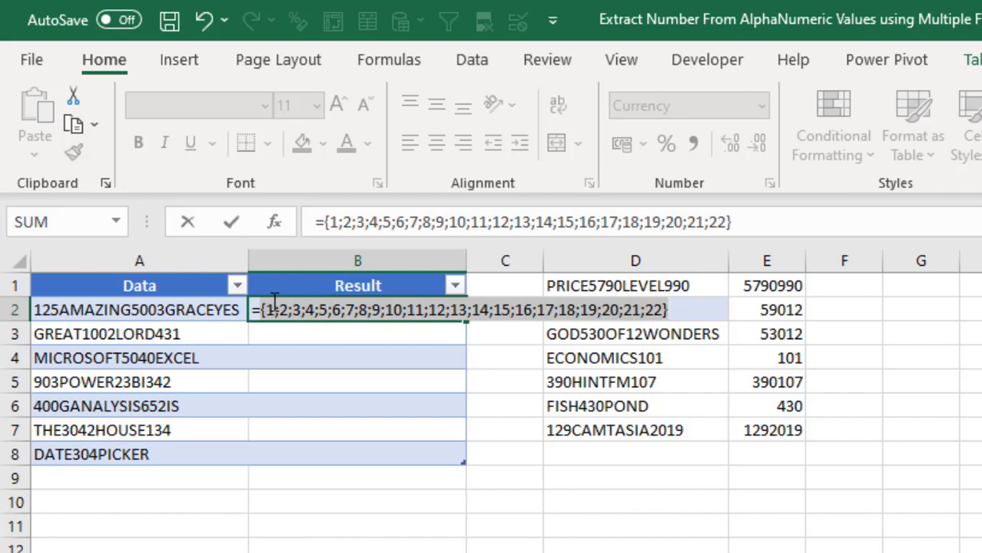
{"action": "key", "text": "ctrl+z"}
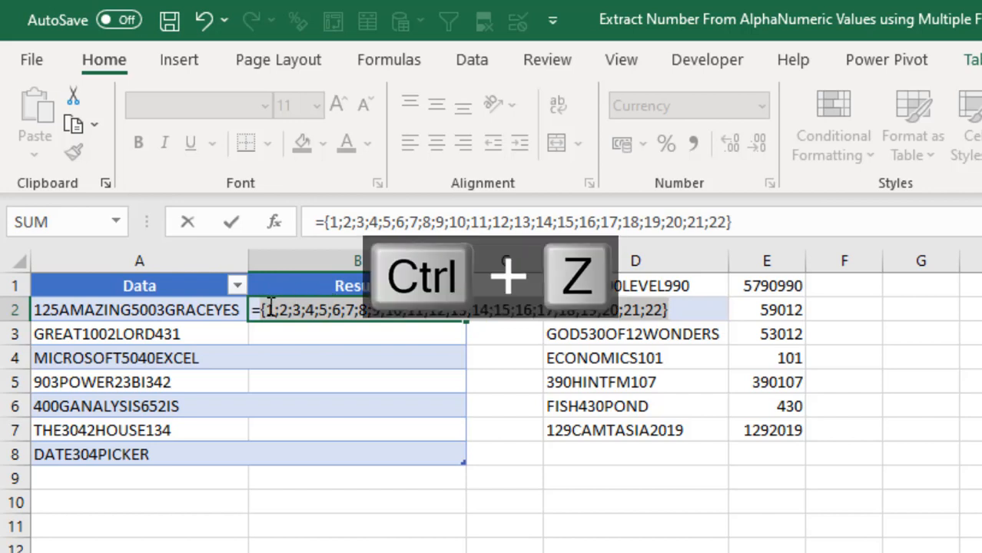
{"action": "key", "text": "ctrl+z"}
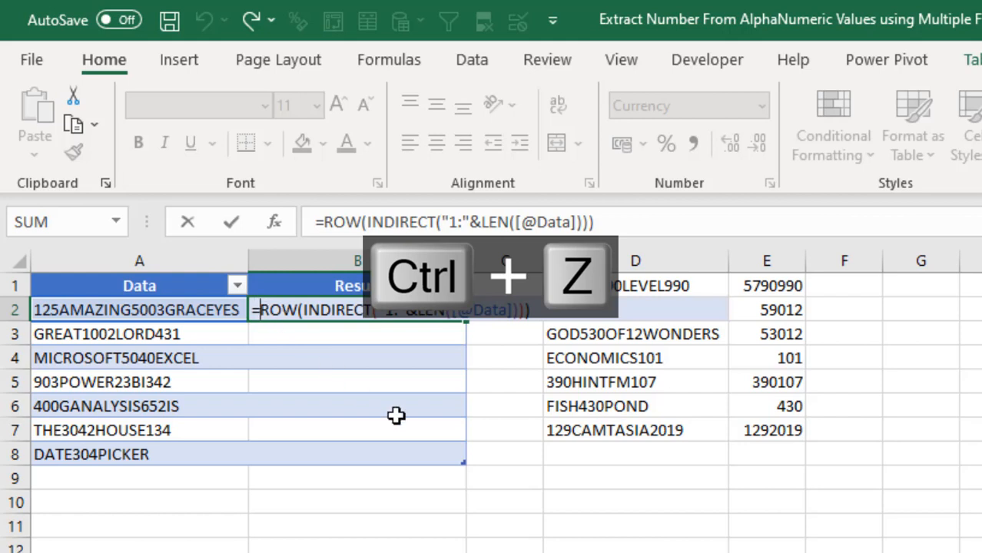
{"action": "type", "text": "mid"}
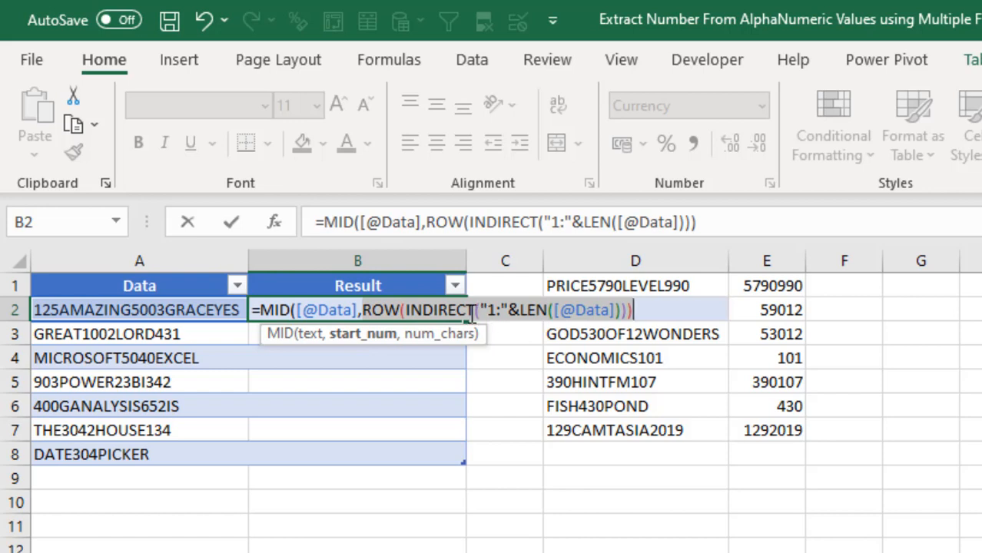
{"action": "mouse_move", "coordinate": [572, 310]}
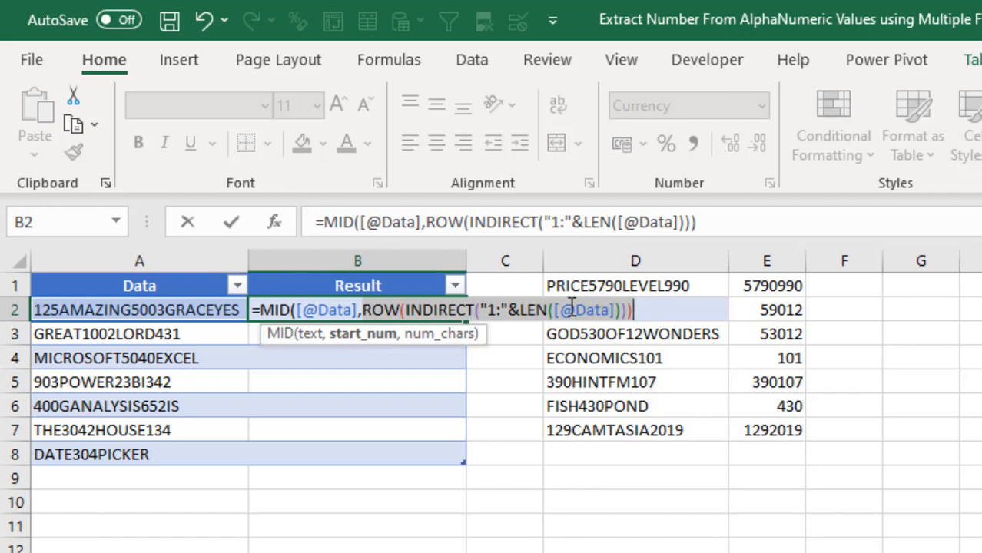
{"action": "key", "text": "ctrl+c"}
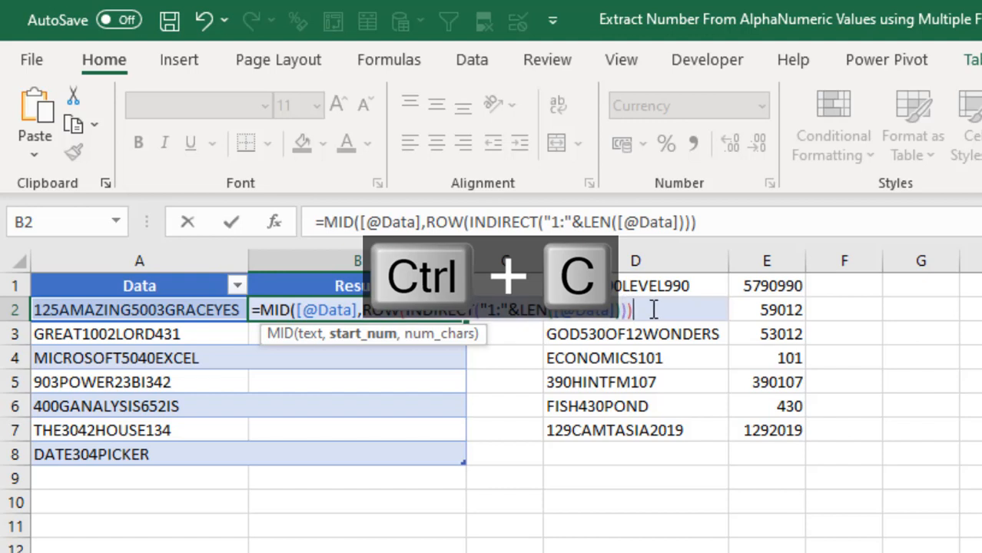
{"action": "type", "text": ","}
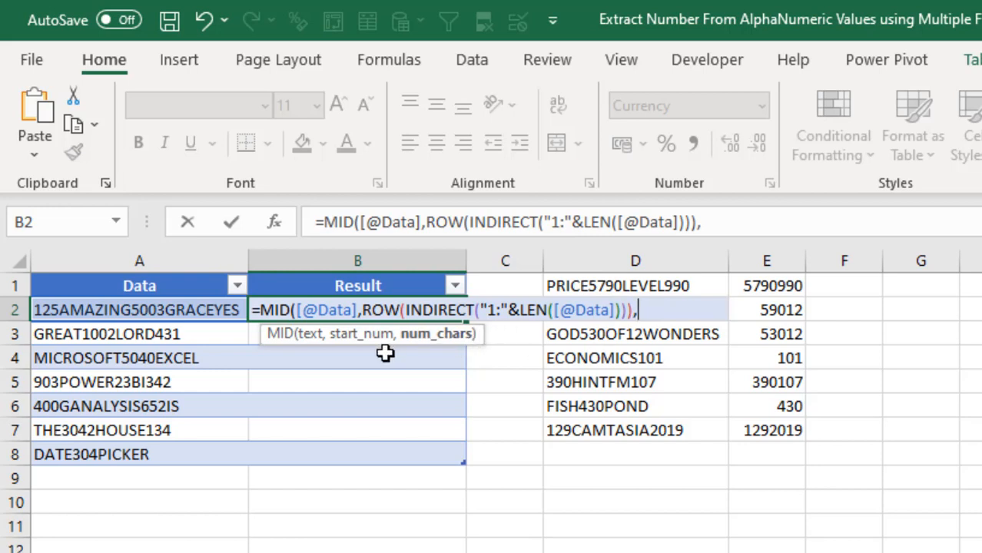
{"action": "type", "text": "1"}
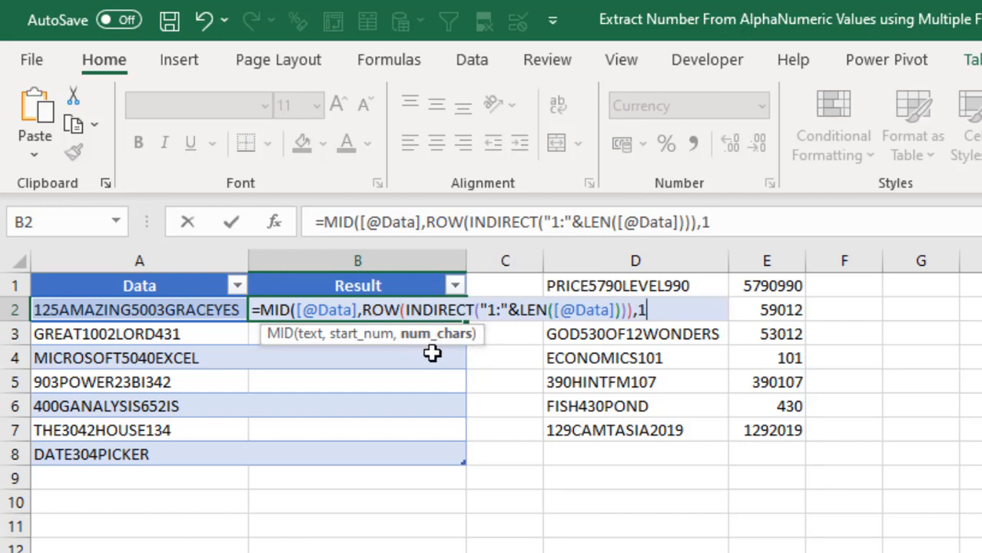
{"action": "type", "text": ")"}
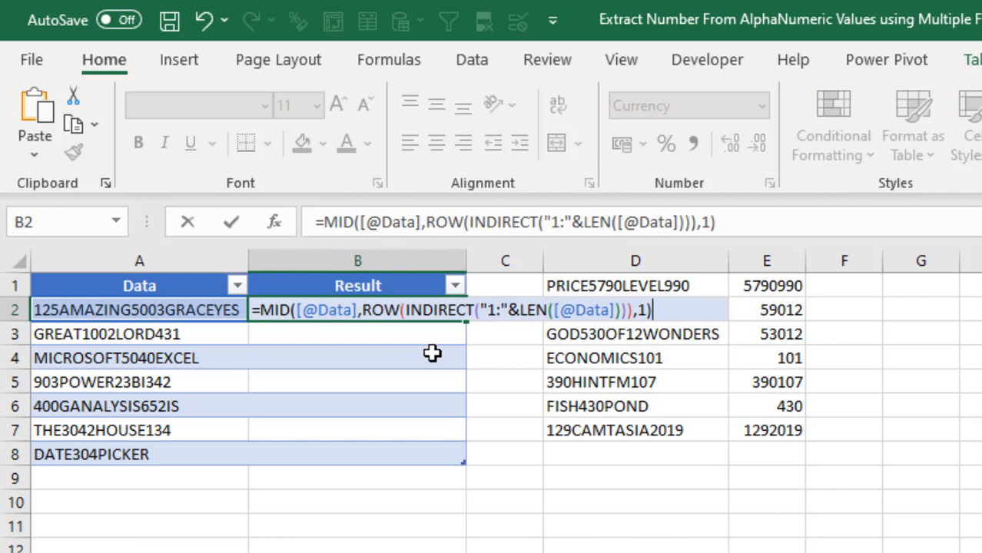
{"action": "key", "text": "F9"}
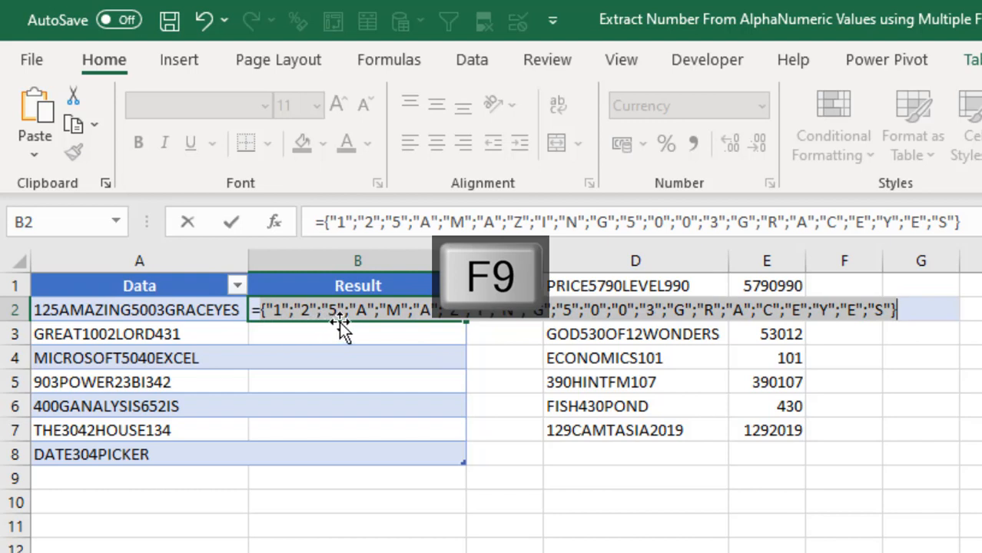
{"action": "key", "text": "f9"}
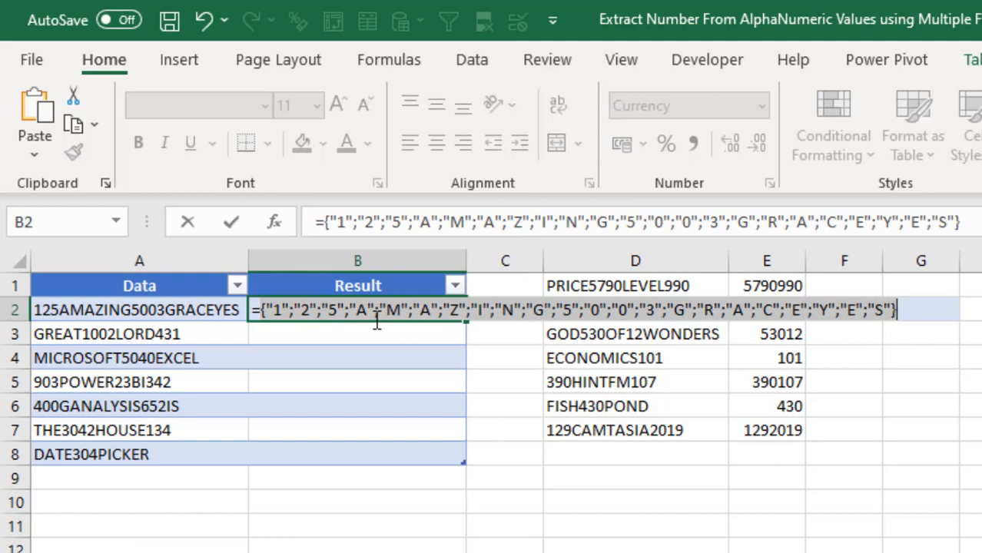
{"action": "mouse_move", "coordinate": [393, 325]}
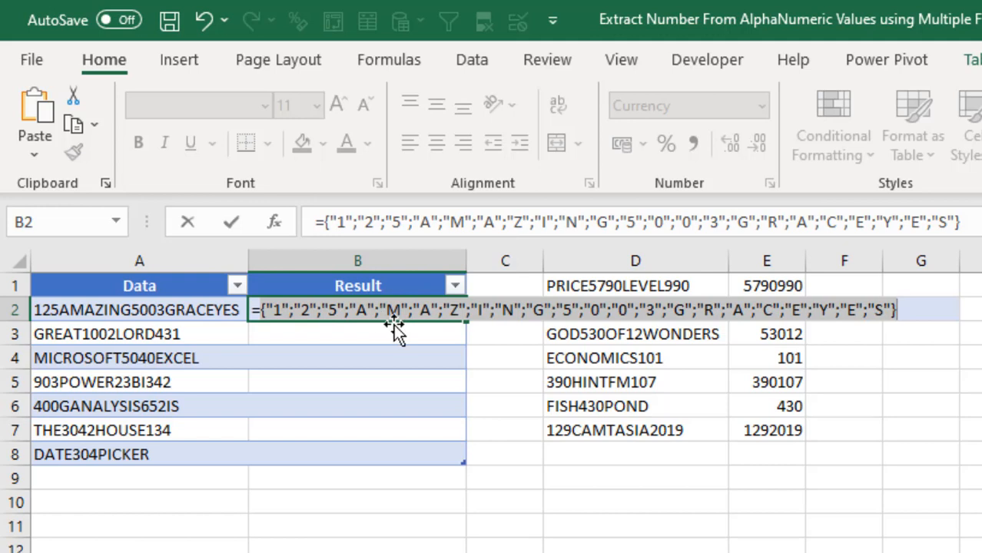
- Restore the MID formula, preview its character list once more, then return to editing it
{"action": "key", "text": "ctrl+z"}
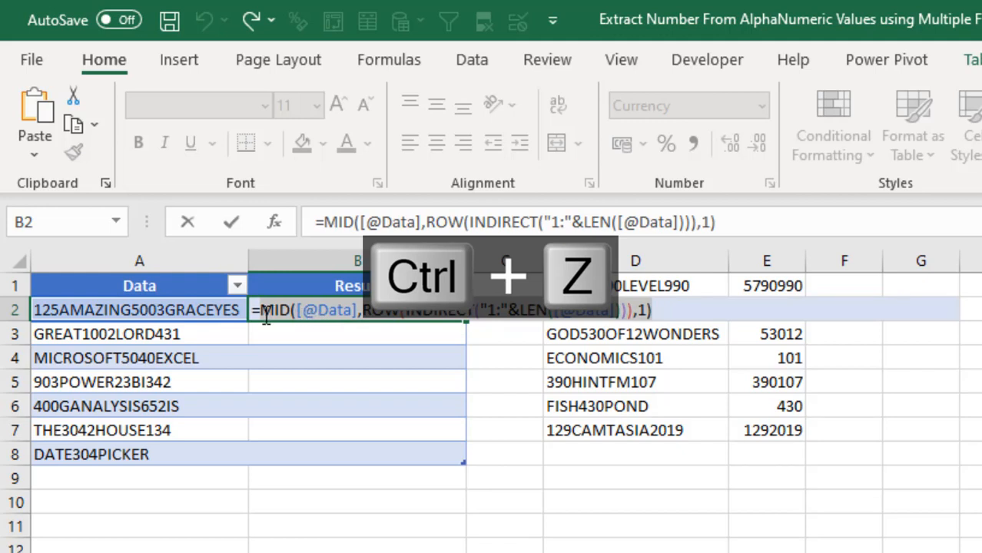
{"action": "key", "text": "ctrl+z"}
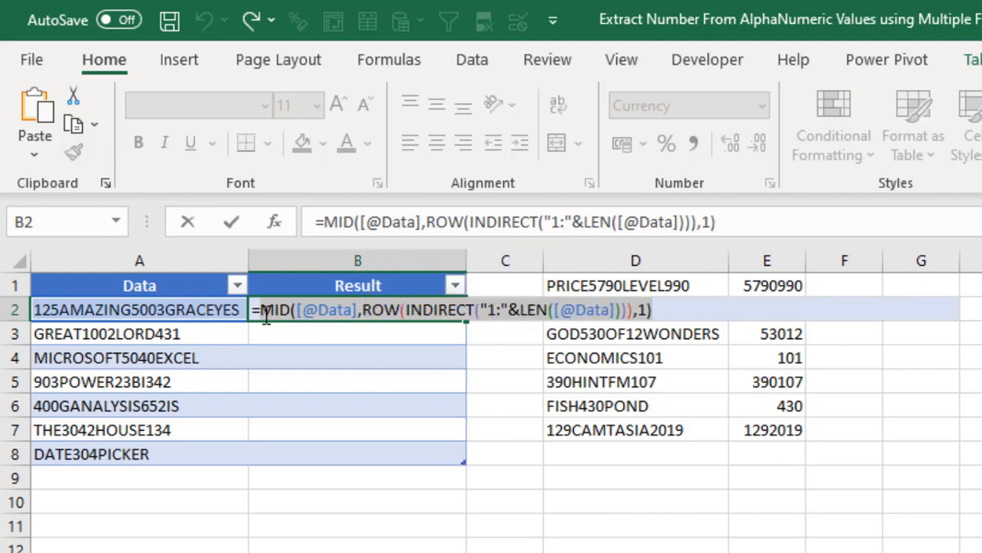
{"action": "key", "text": "F9"}
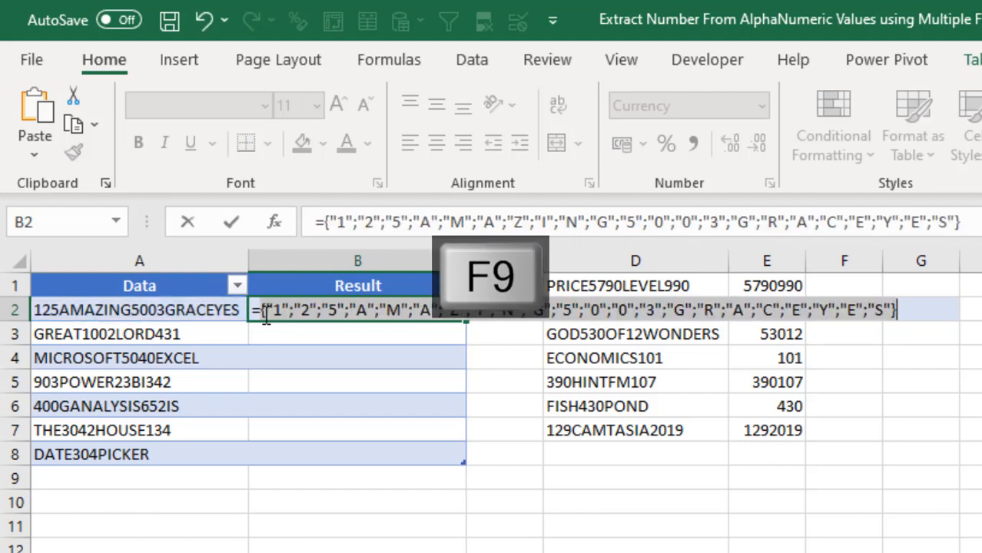
{"action": "mouse_move", "coordinate": [518, 316]}
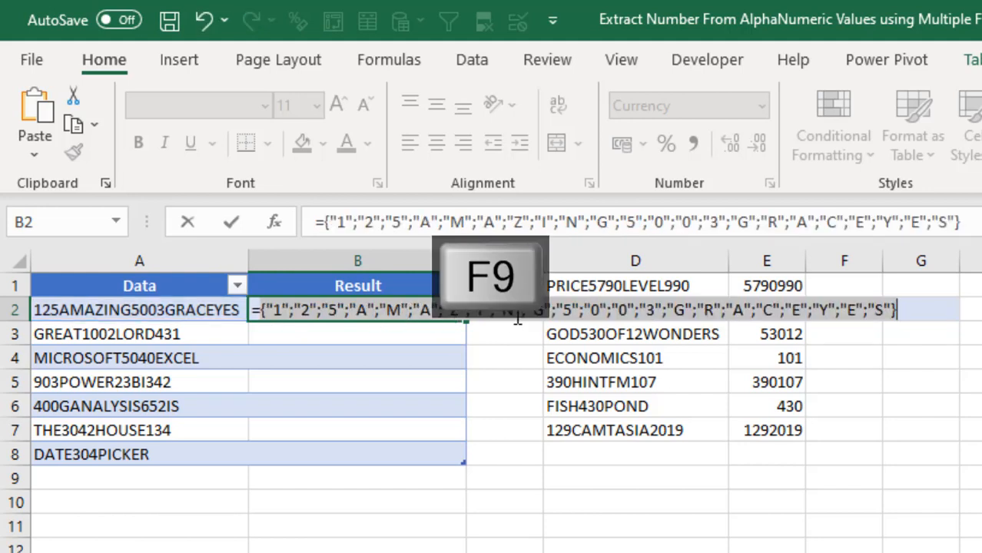
{"action": "key", "text": "ctrl+z"}
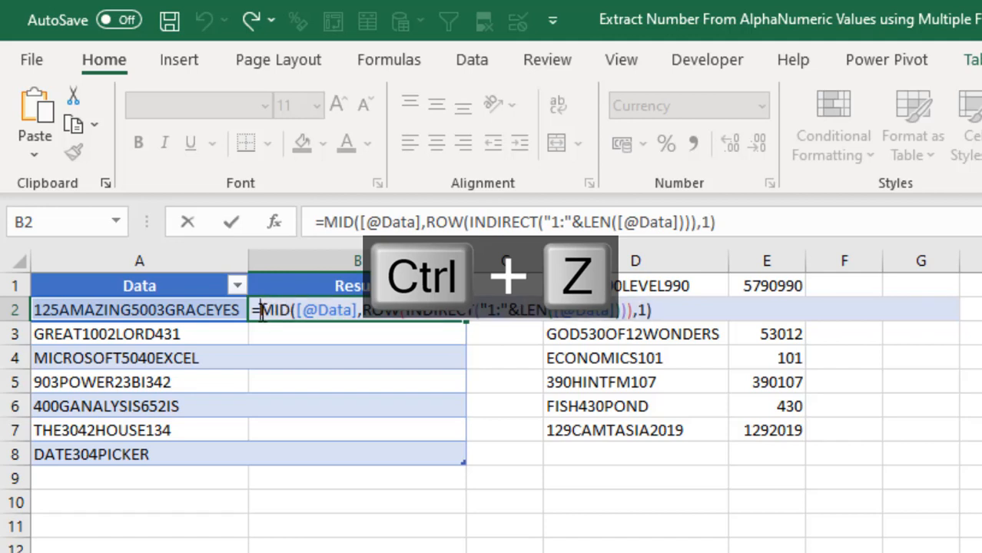
- Wrap the MID part in ISNUMBER(1+…), preview the TRUE/FALSE digit test, then restore the formula
{"action": "type", "text": "isn"}
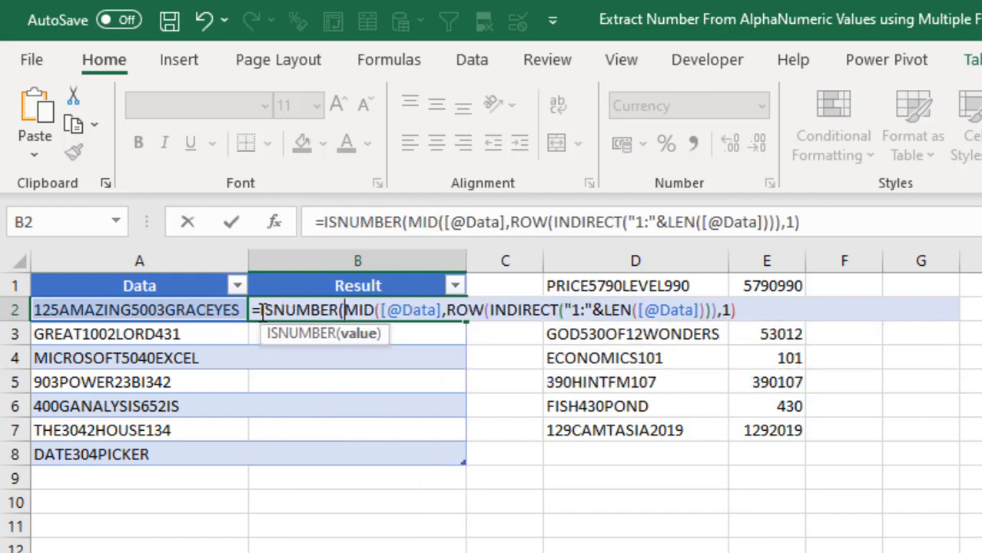
{"action": "mouse_move", "coordinate": [467, 365]}
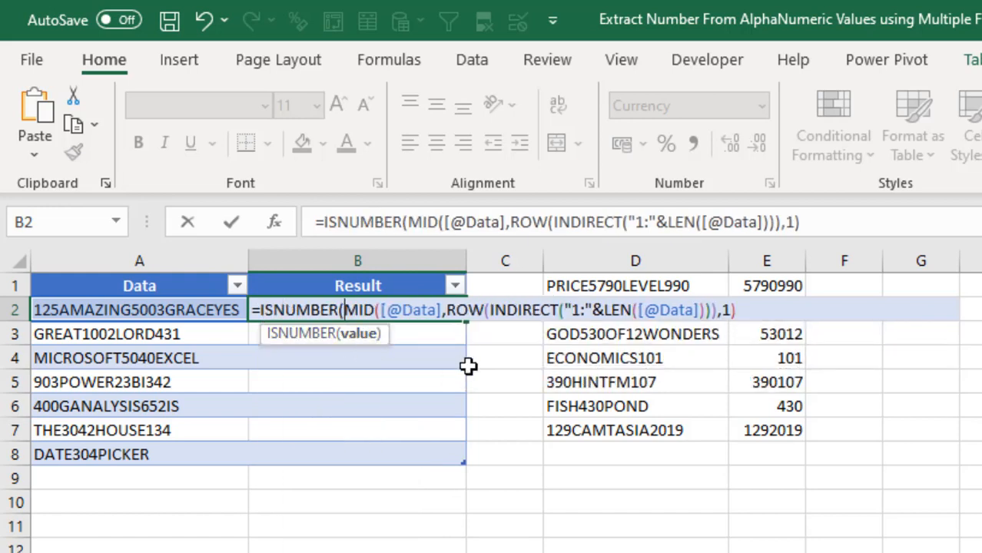
{"action": "type", "text": "1"}
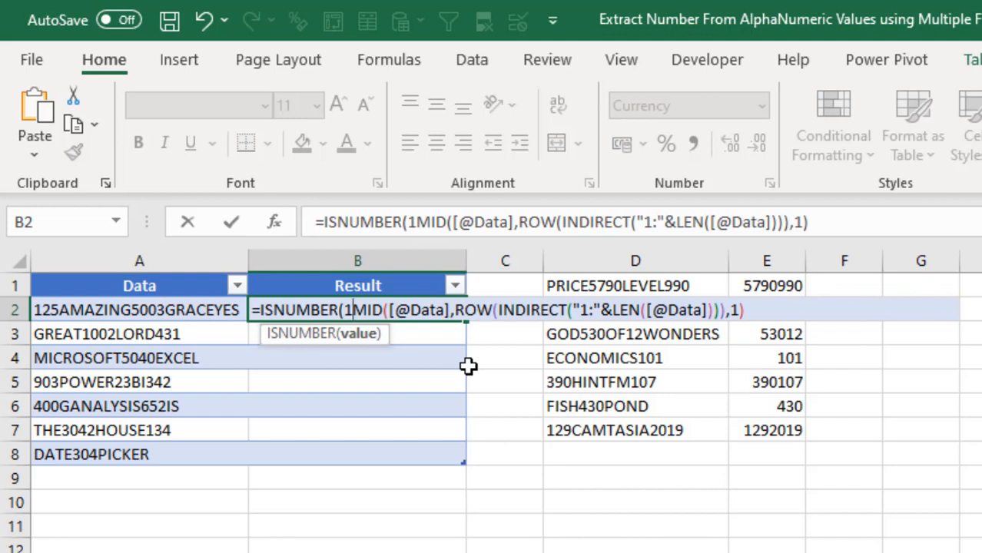
{"action": "type", "text": "+"}
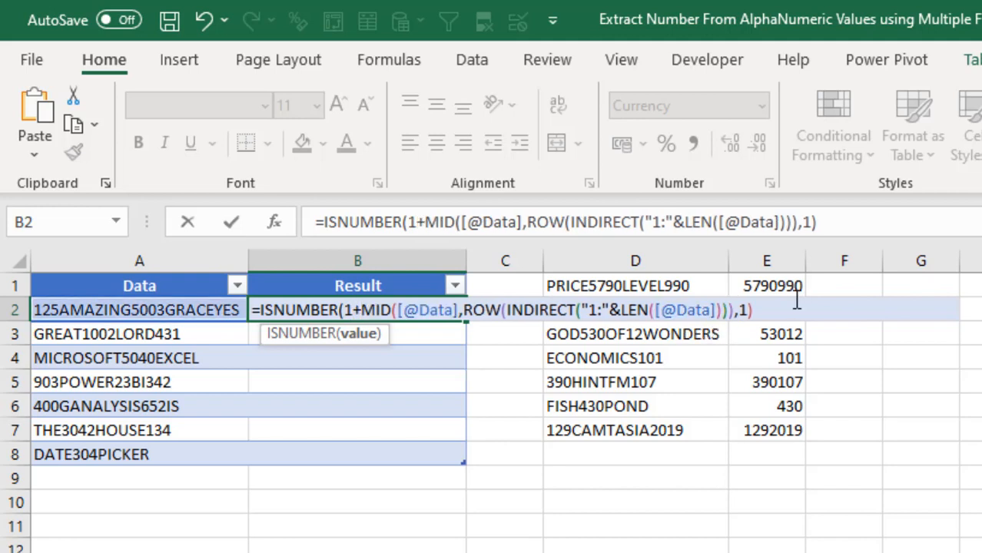
{"action": "type", "text": ")"}
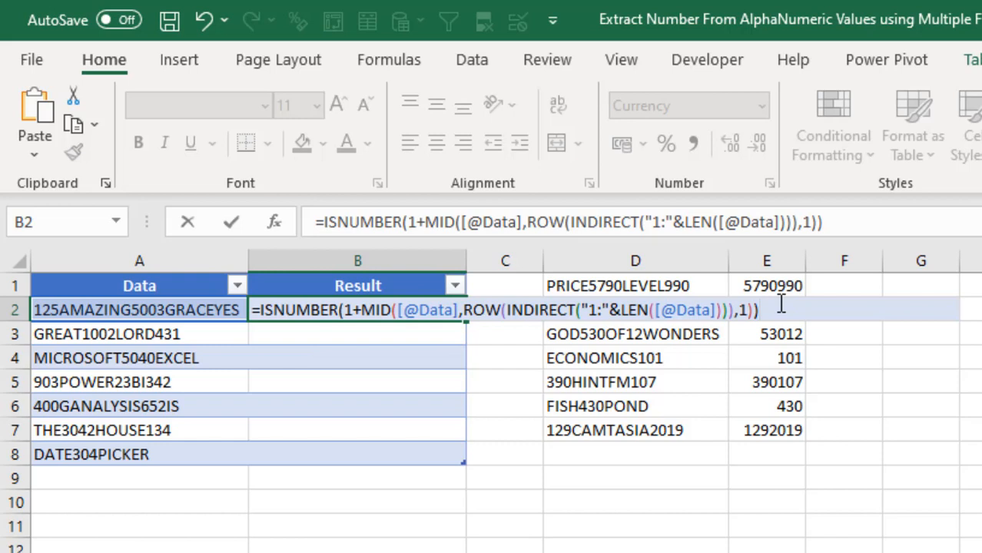
{"action": "key", "text": "f9"}
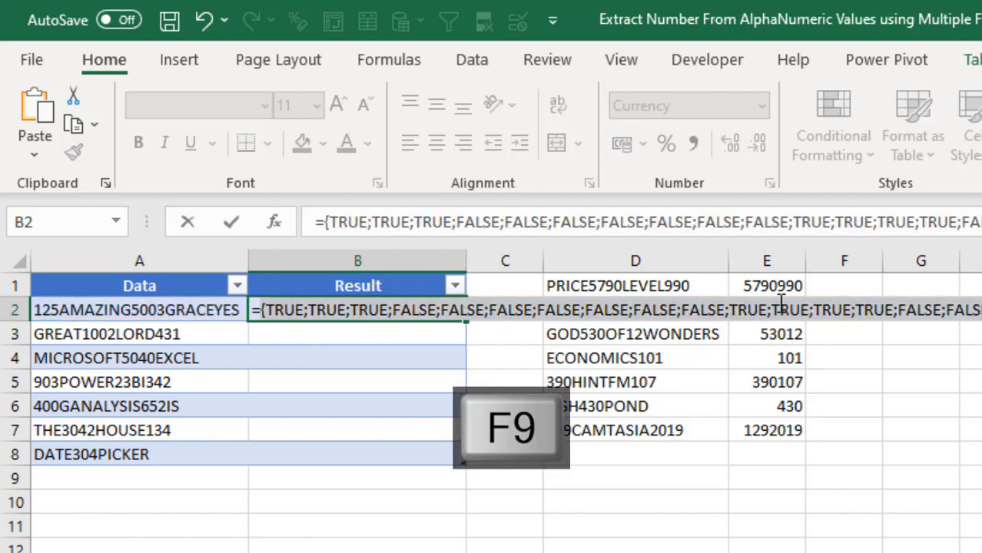
{"action": "mouse_move", "coordinate": [321, 318]}
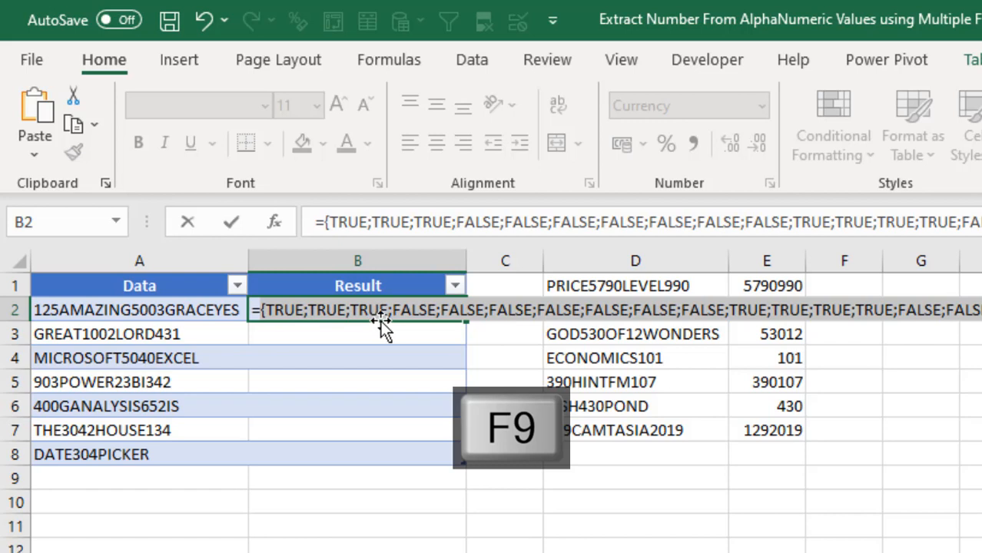
{"action": "key", "text": "F9"}
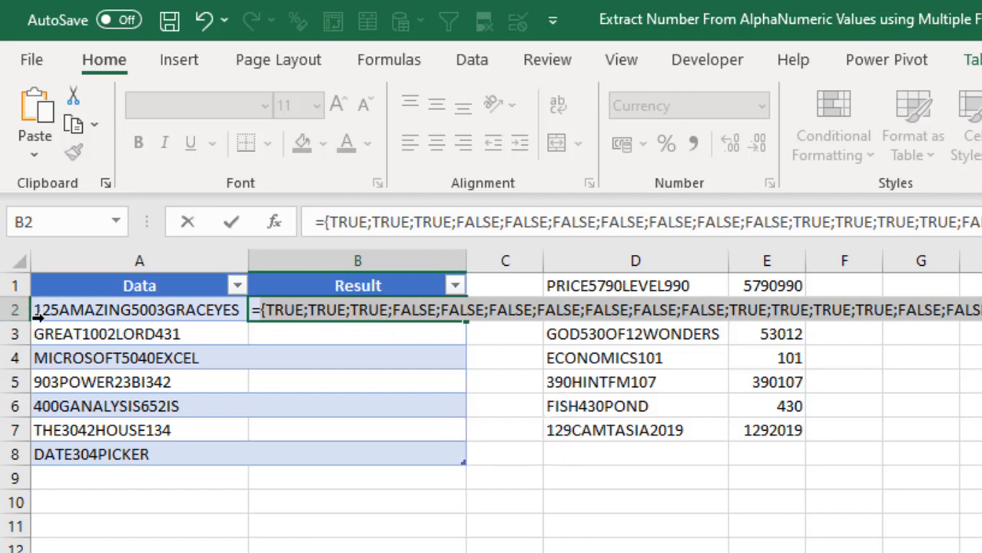
{"action": "mouse_move", "coordinate": [366, 317]}
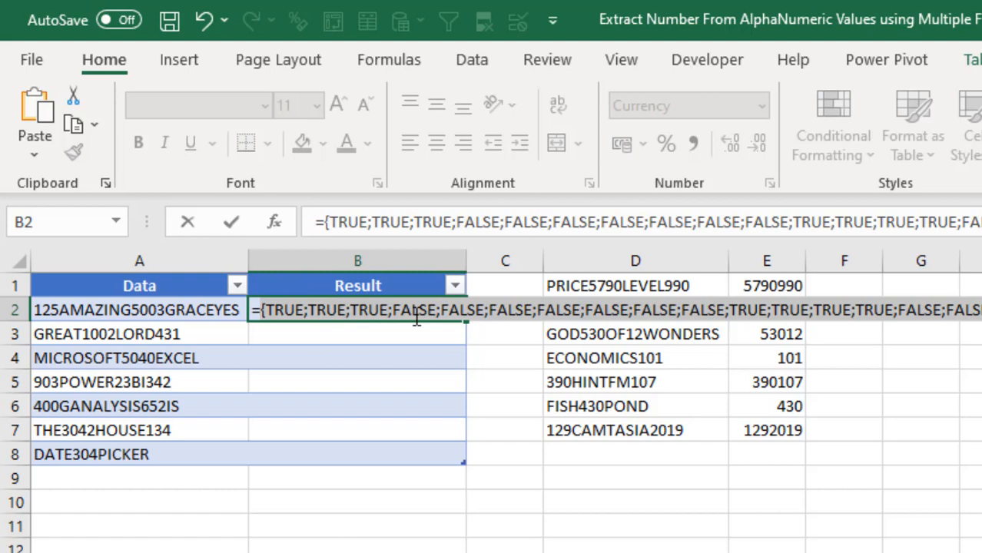
{"action": "key", "text": "ctrl+z"}
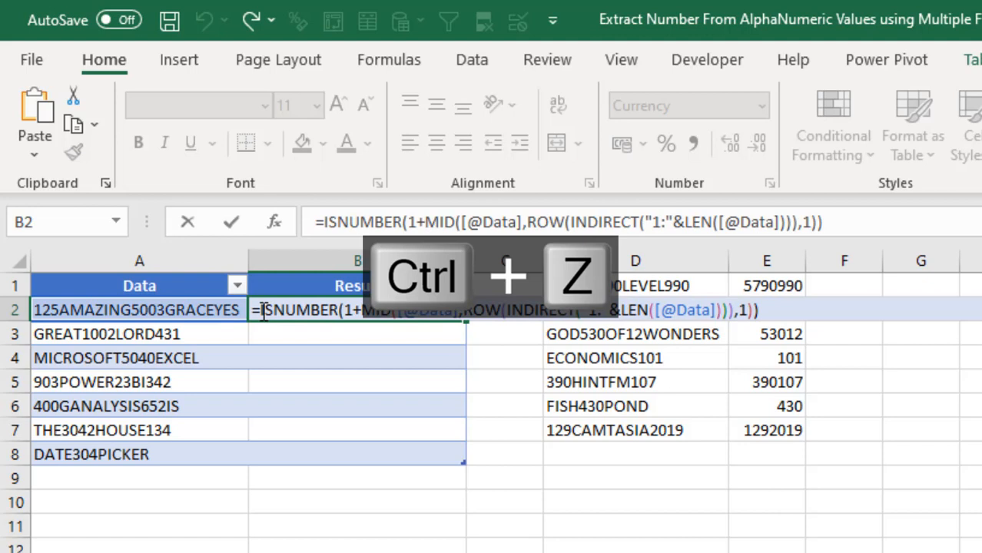
{"action": "mouse_move", "coordinate": [299, 357]}
{"action": "type", "text": "IF("}
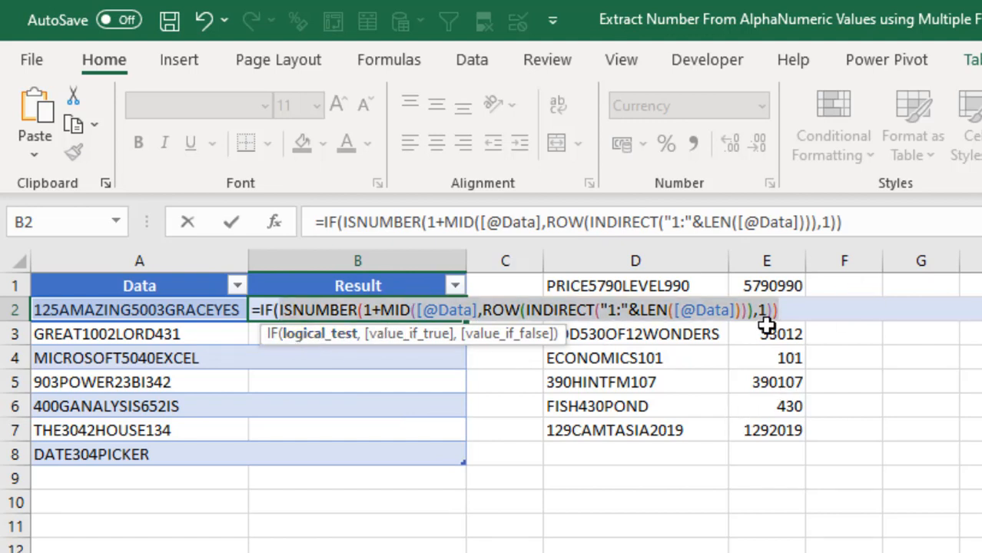
{"action": "type", "text": ","}
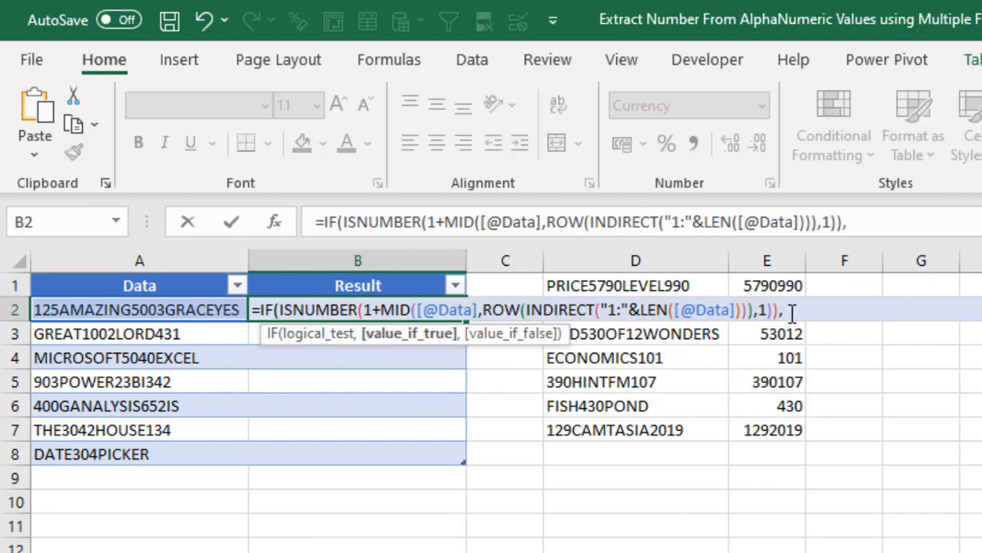
{"action": "key", "text": "ctrl+v"}
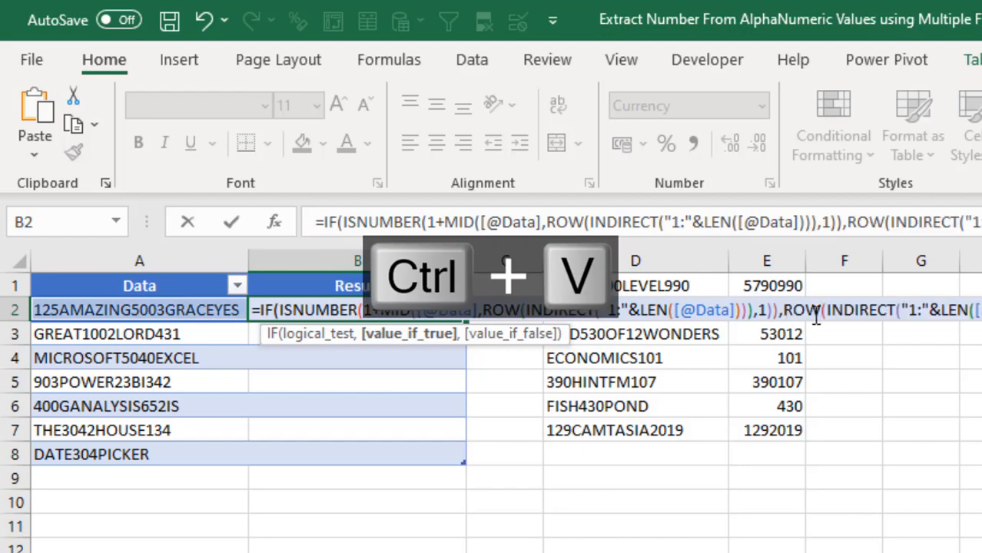
{"action": "mouse_move", "coordinate": [955, 321]}
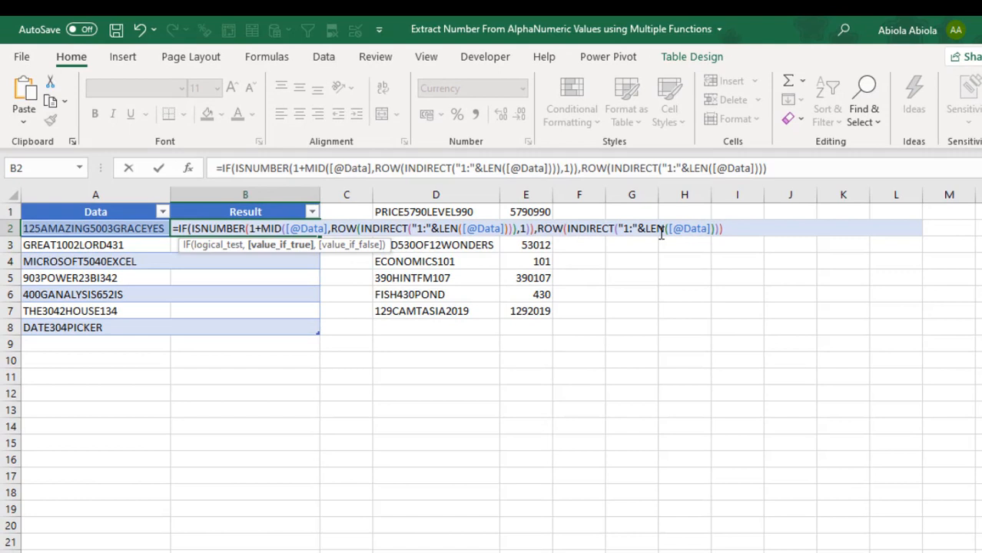
- Finish the IF with 0 as false value, preview digit positions {1;2;3;0…11;12;13;14…}, then restore
{"action": "type", "text": ",0)"}
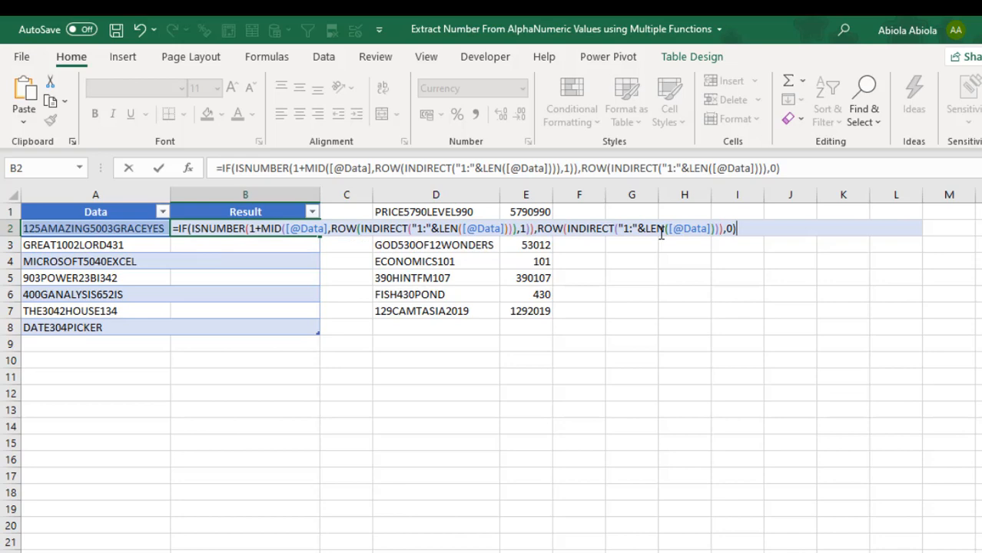
{"action": "key", "text": "f9"}
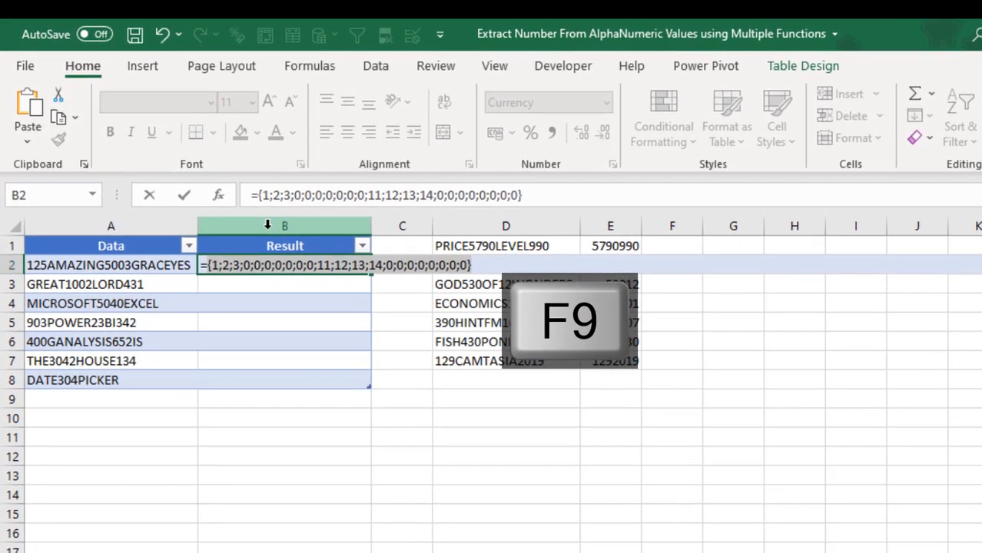
{"action": "key", "text": "f9"}
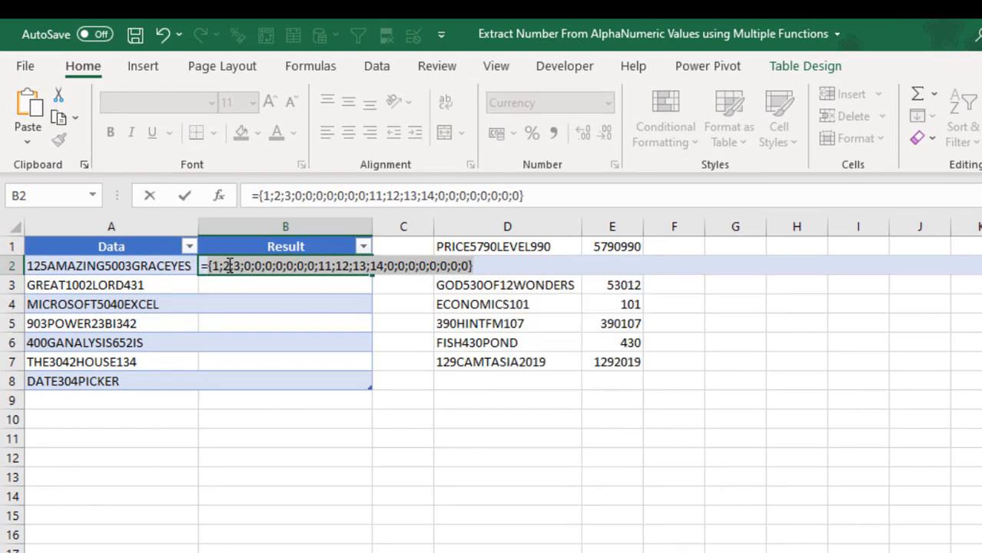
{"action": "mouse_move", "coordinate": [129, 318]}
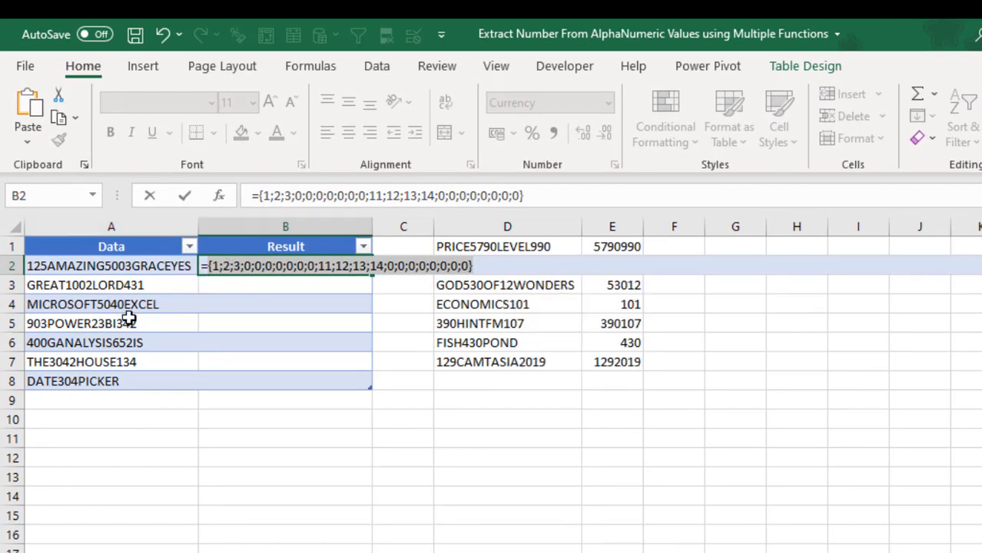
{"action": "mouse_move", "coordinate": [307, 276]}
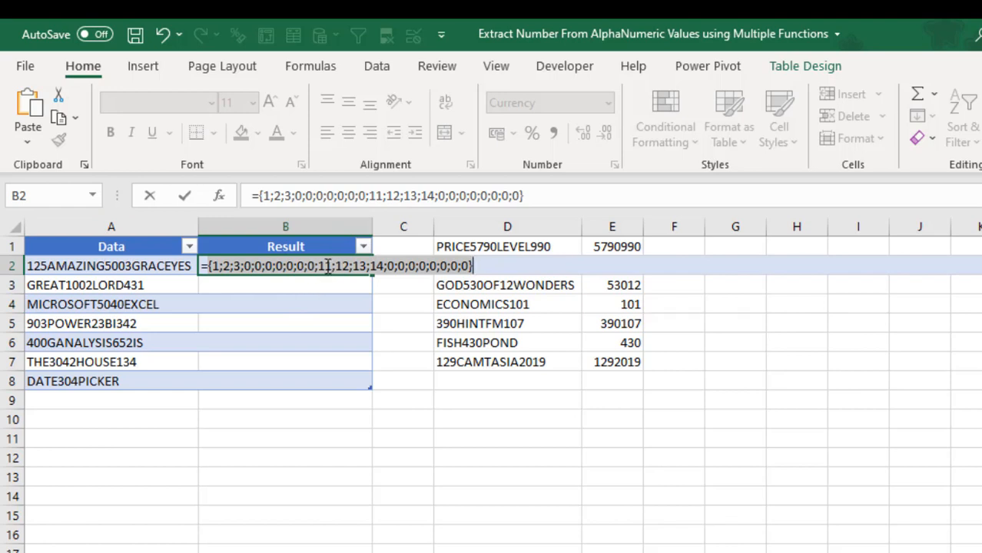
{"action": "mouse_move", "coordinate": [346, 265]}
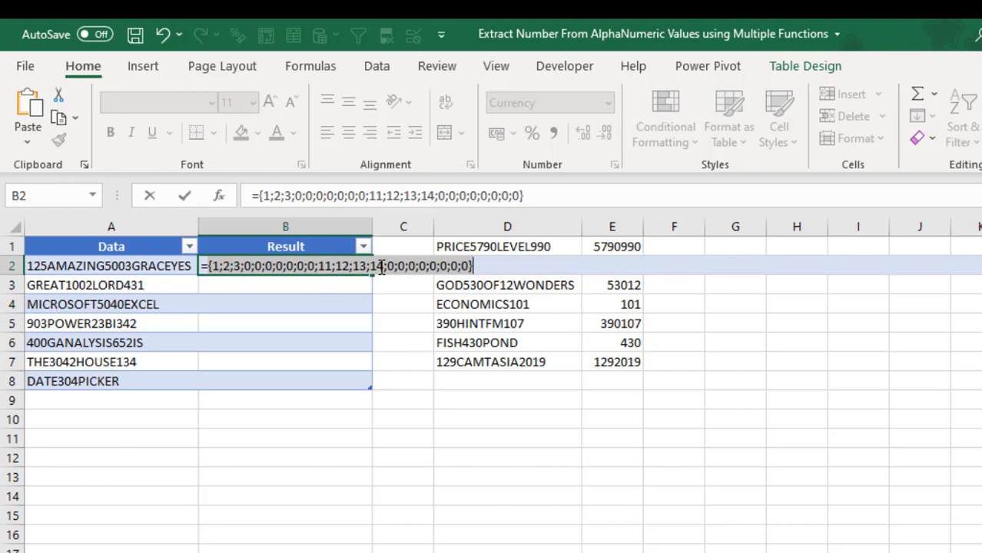
{"action": "key", "text": "ctrl+z"}
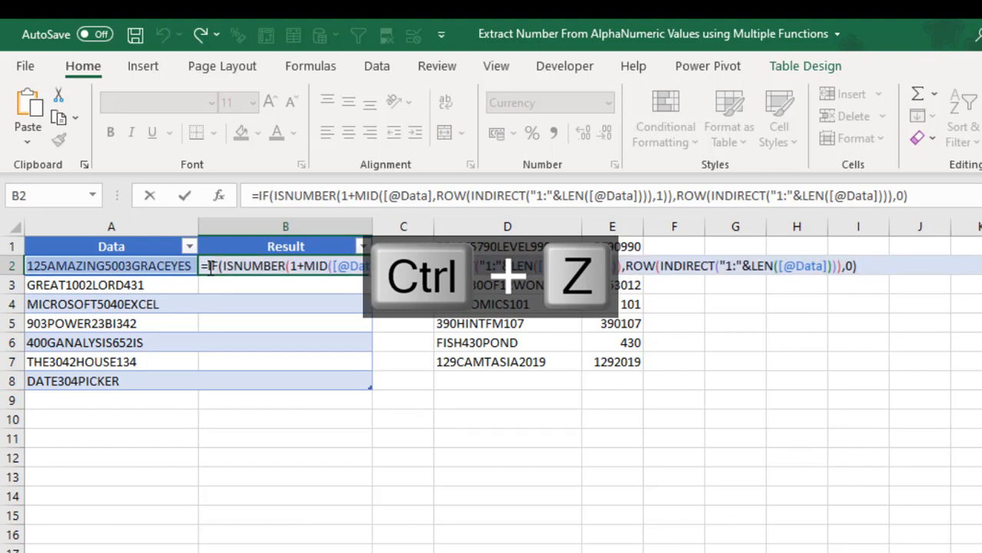
{"action": "key", "text": "ctrl+z"}
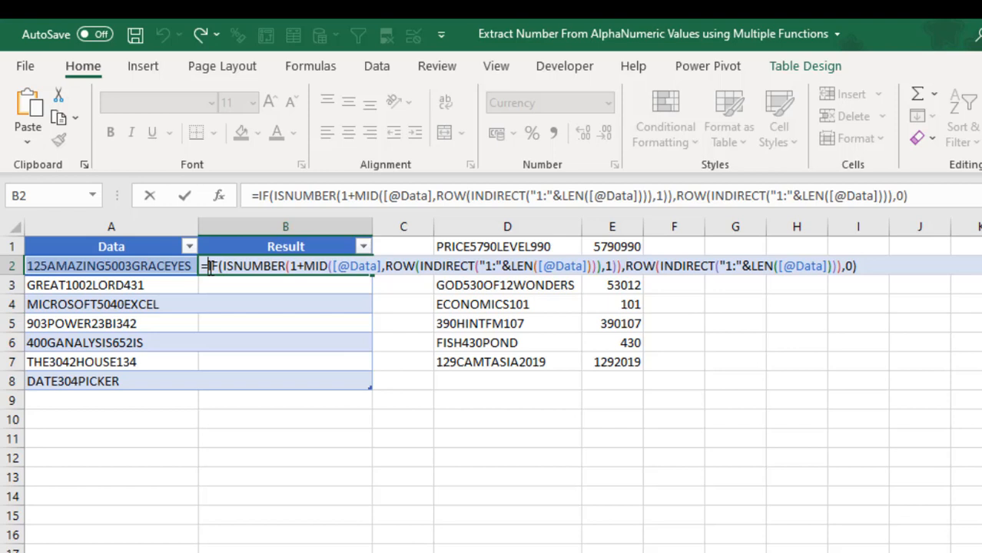
- Wrap the IF array in LARGE with the pasted ROW list as k, preview {14;13;12;11;3;2;1;0…}, then restore
{"action": "type", "text": "LARGE("}
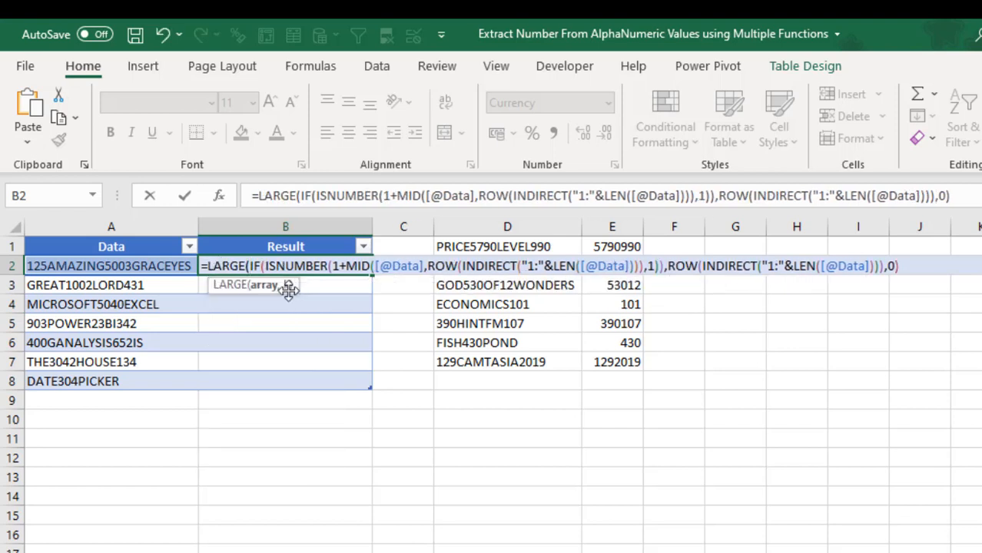
{"action": "mouse_move", "coordinate": [913, 249]}
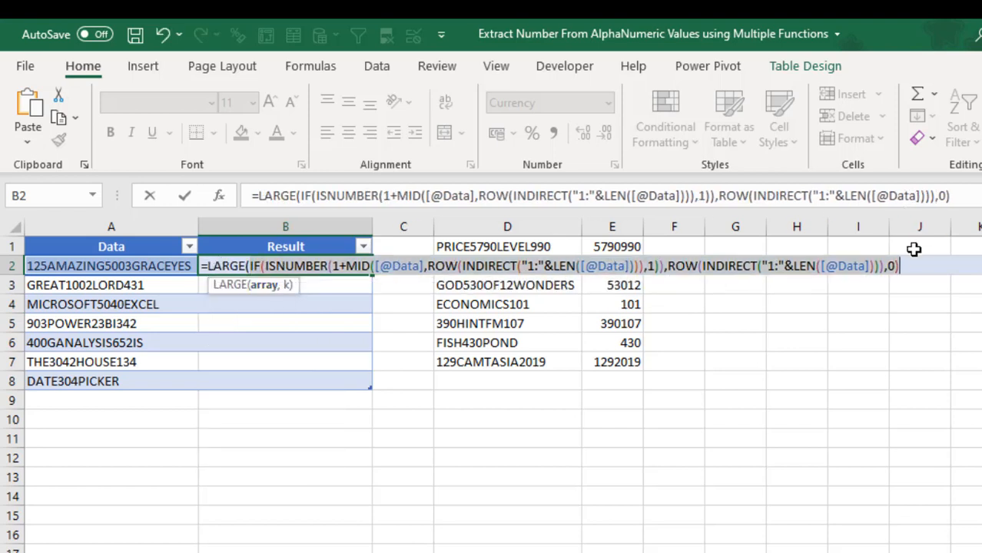
{"action": "type", "text": ","}
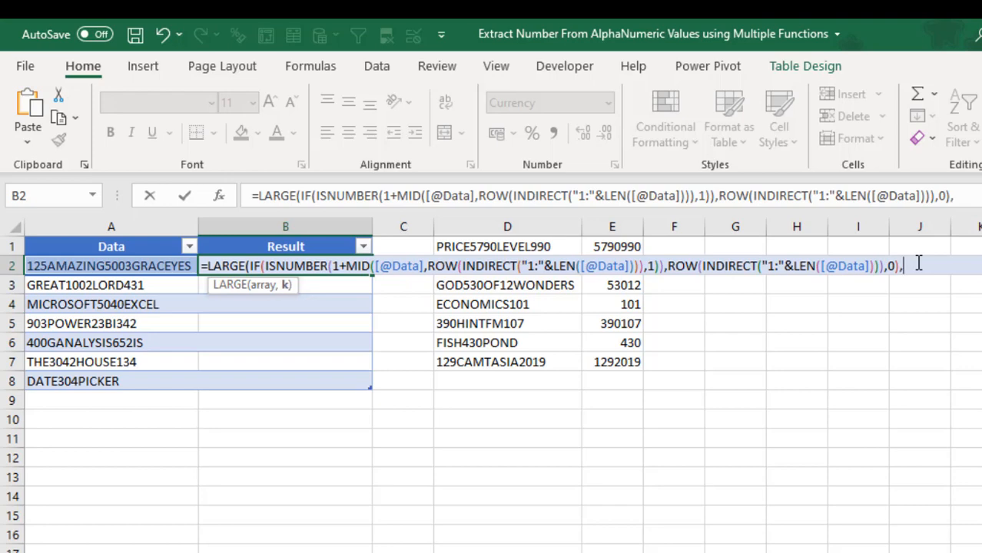
{"action": "key", "text": "ctrl+v"}
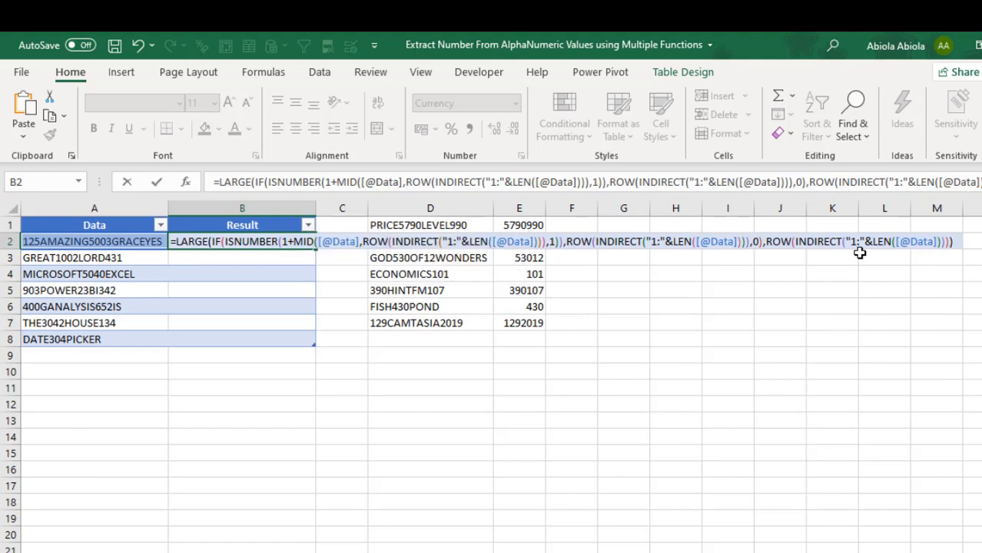
{"action": "key", "text": "F9"}
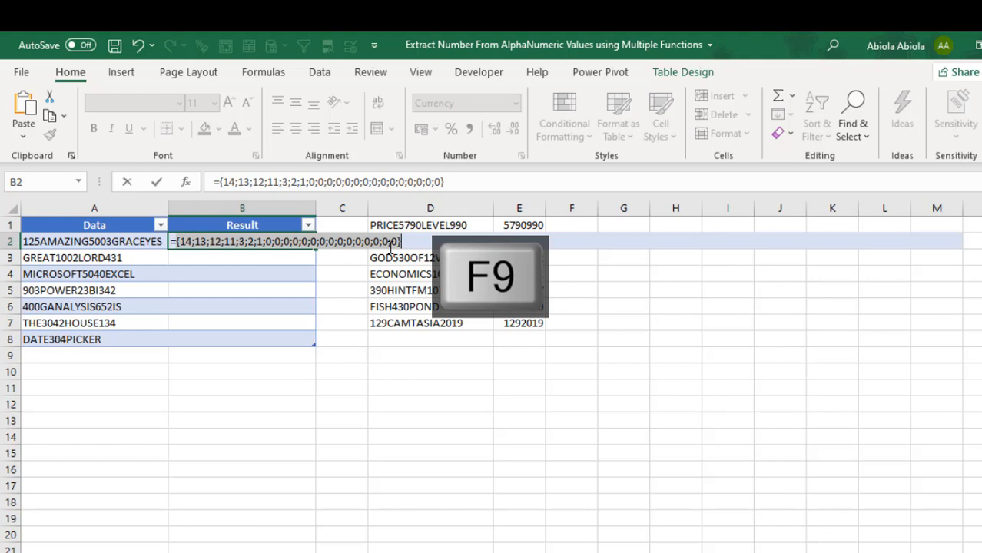
{"action": "key", "text": "f9"}
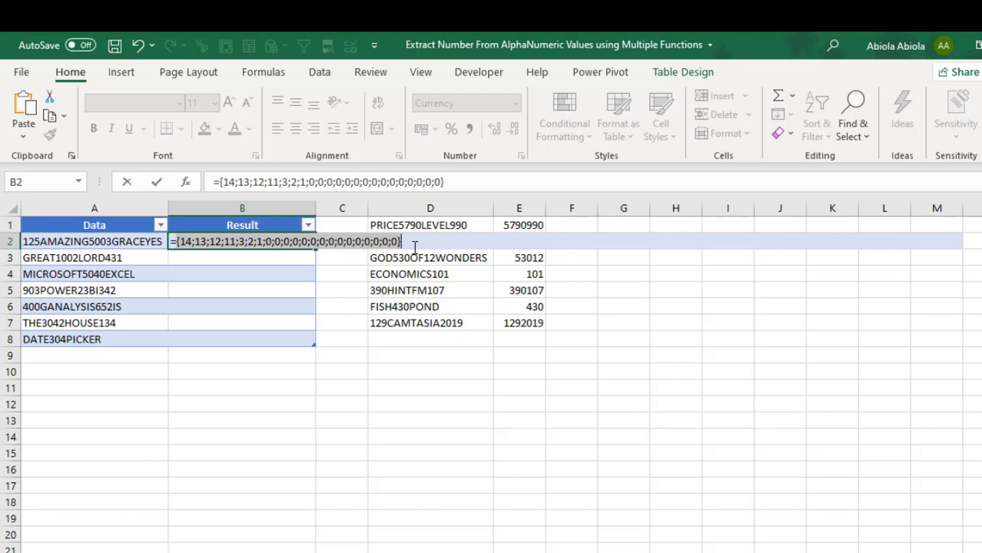
{"action": "key", "text": "ctrl+z"}
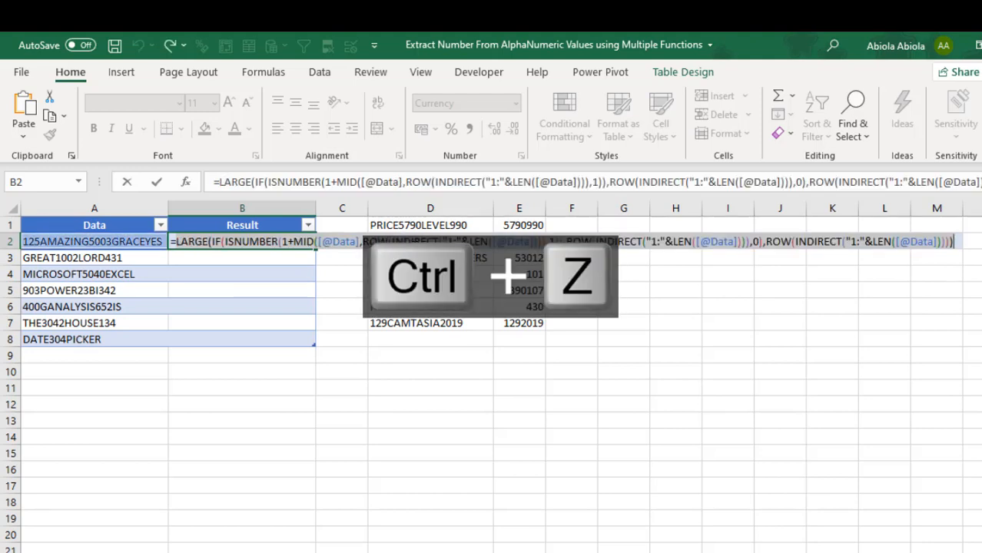
{"action": "key", "text": "ctrl+z"}
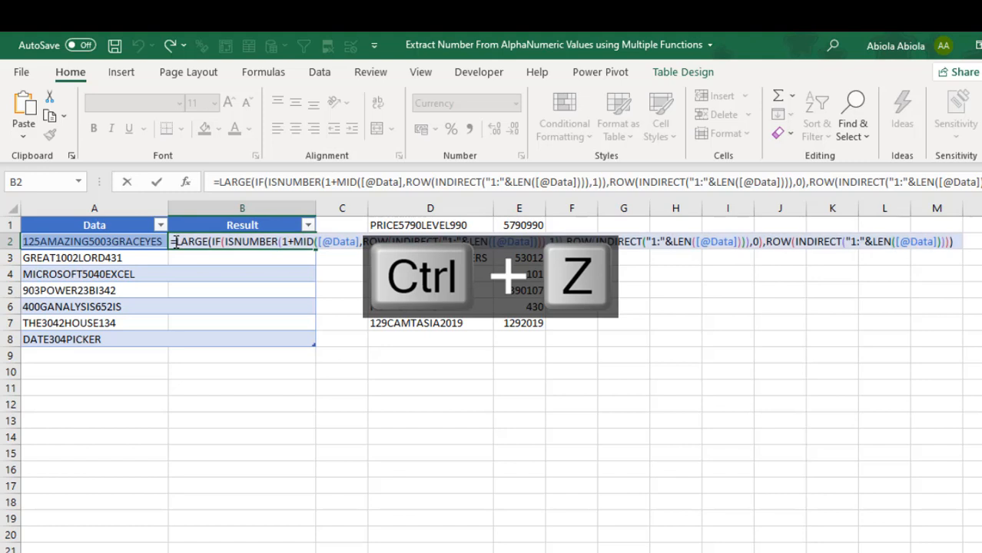
{"action": "key", "text": "ctrl+z"}
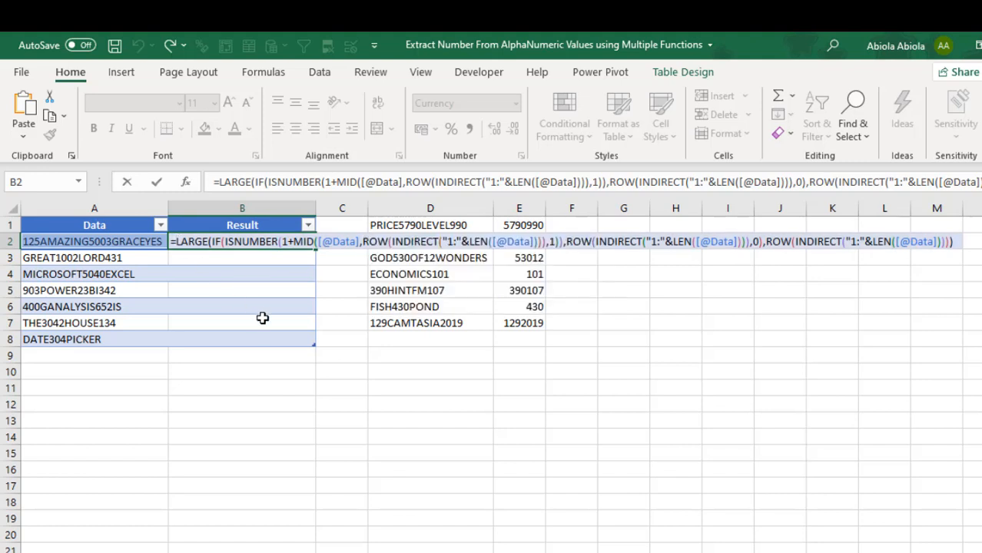
{"action": "type", "text": "MID([@Data],"}
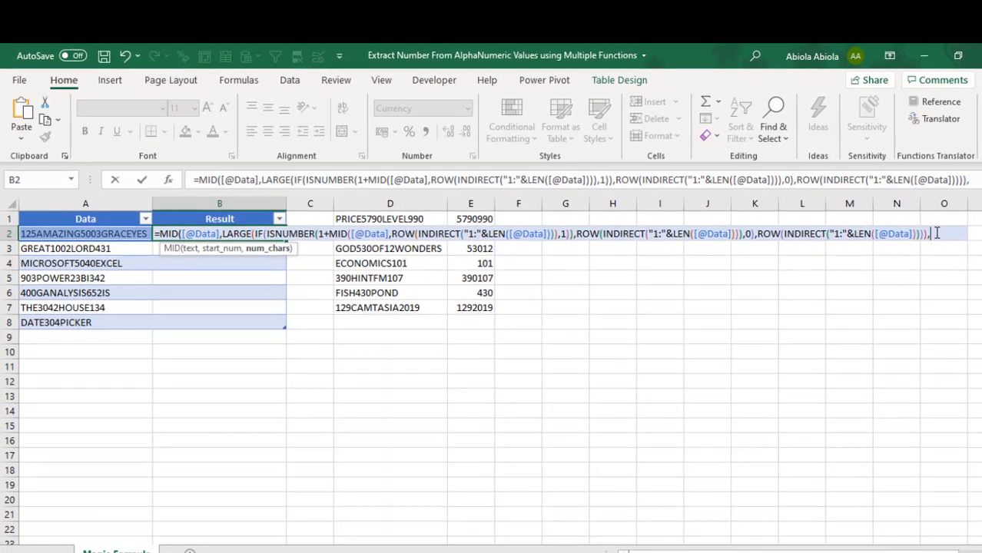
{"action": "type", "text": "1"}
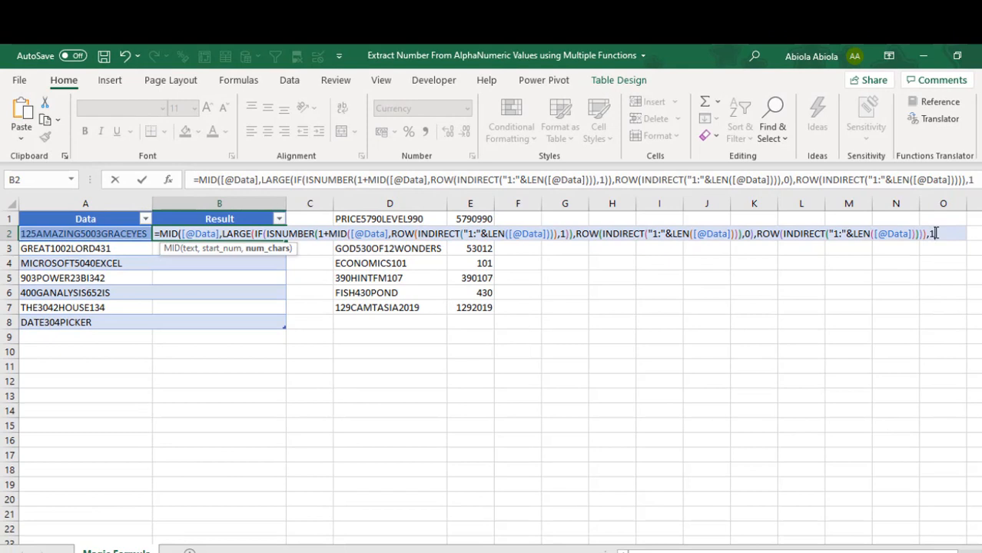
{"action": "mouse_move", "coordinate": [166, 260]}
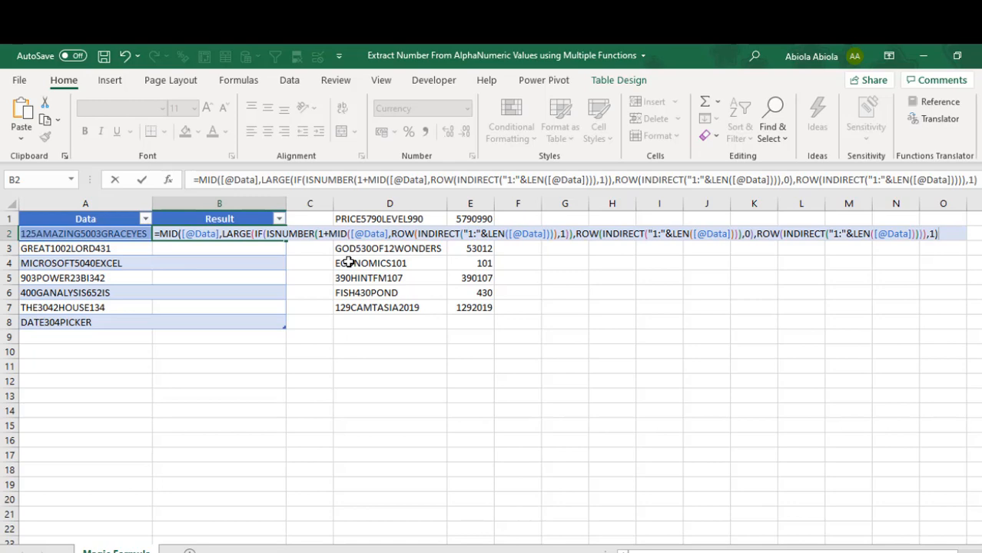
{"action": "key", "text": "f9"}
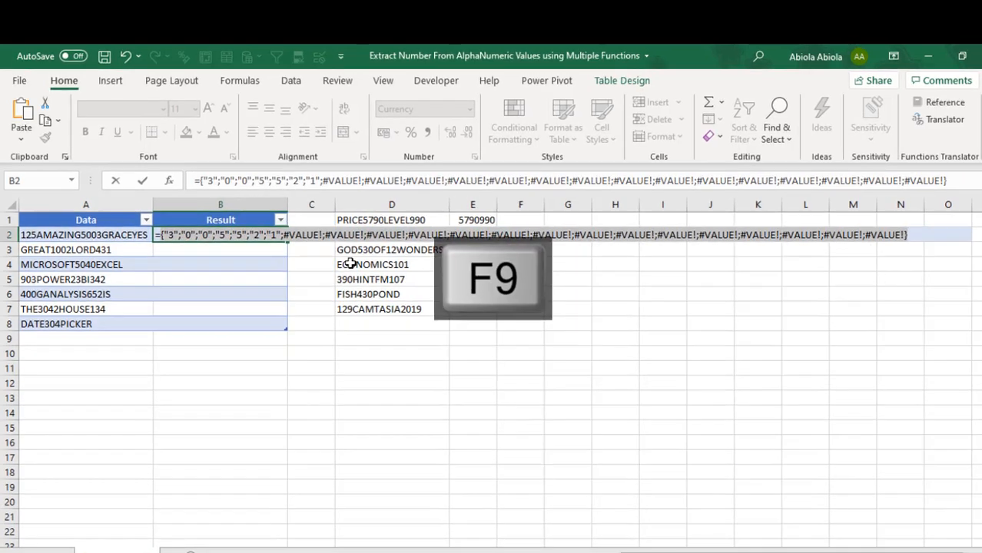
{"action": "key", "text": "f9"}
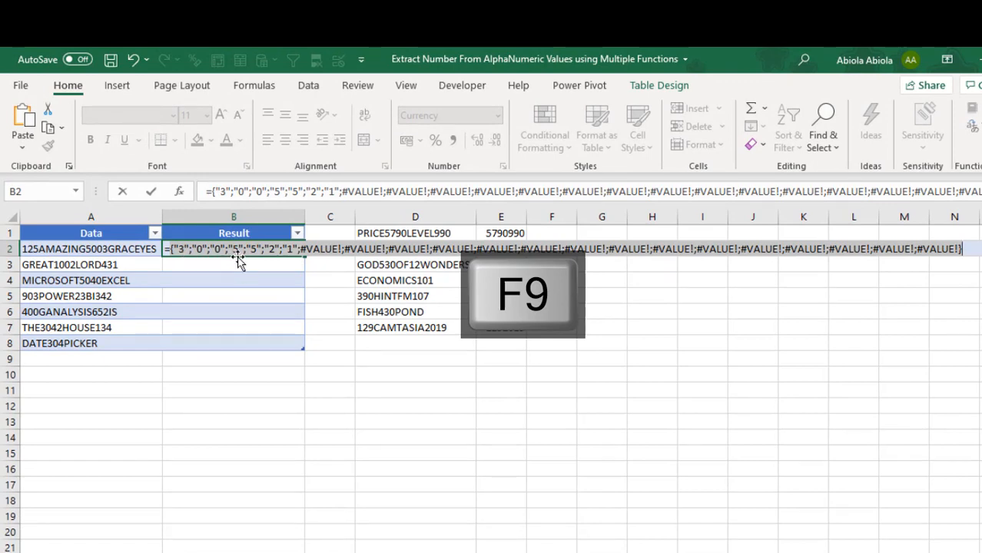
{"action": "key", "text": "f9"}
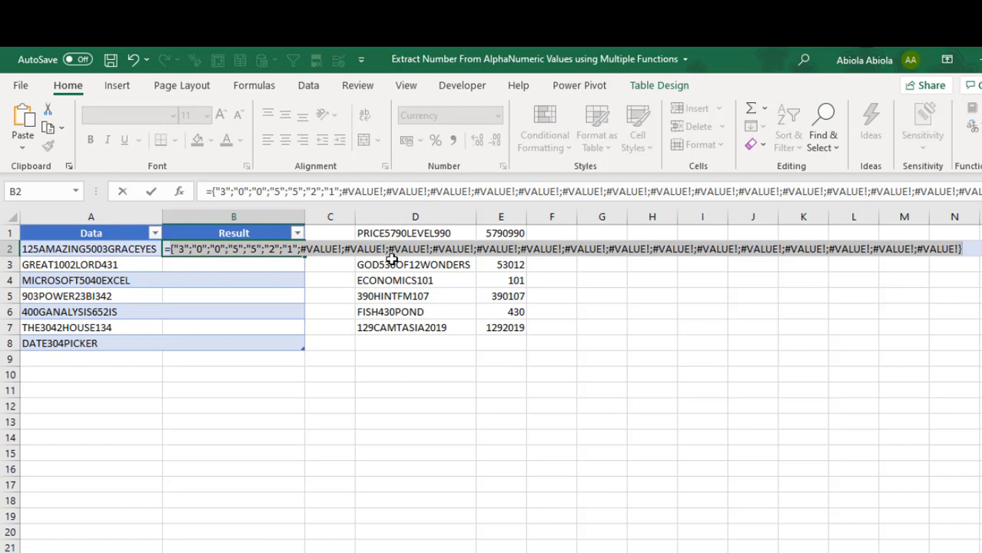
{"action": "key", "text": "ctrl+z"}
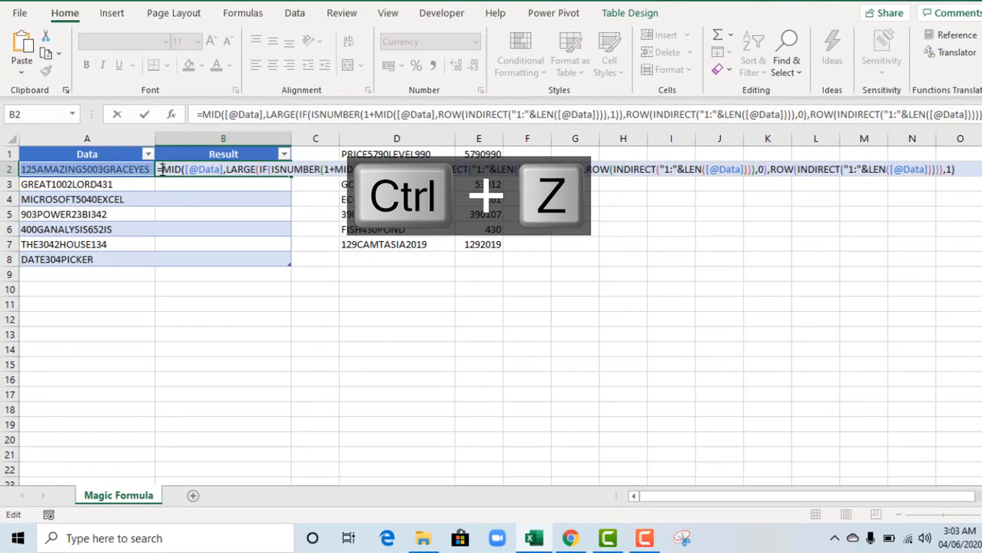
- Wrap the MID part in IFERROR(…,0), preview the digits followed by zeros, then restore the formula
{"action": "type", "text": "if"}
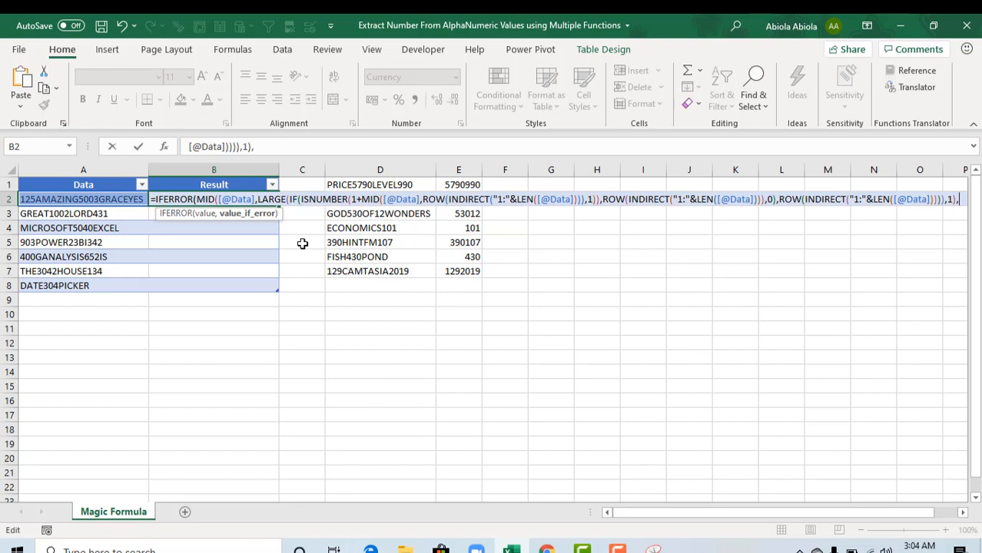
{"action": "type", "text": "0)"}
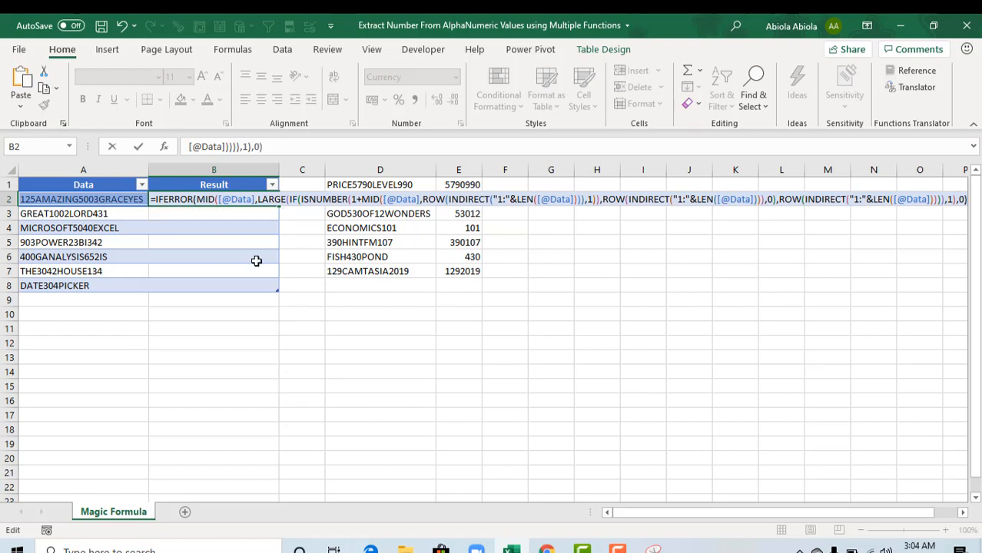
{"action": "key", "text": "f9"}
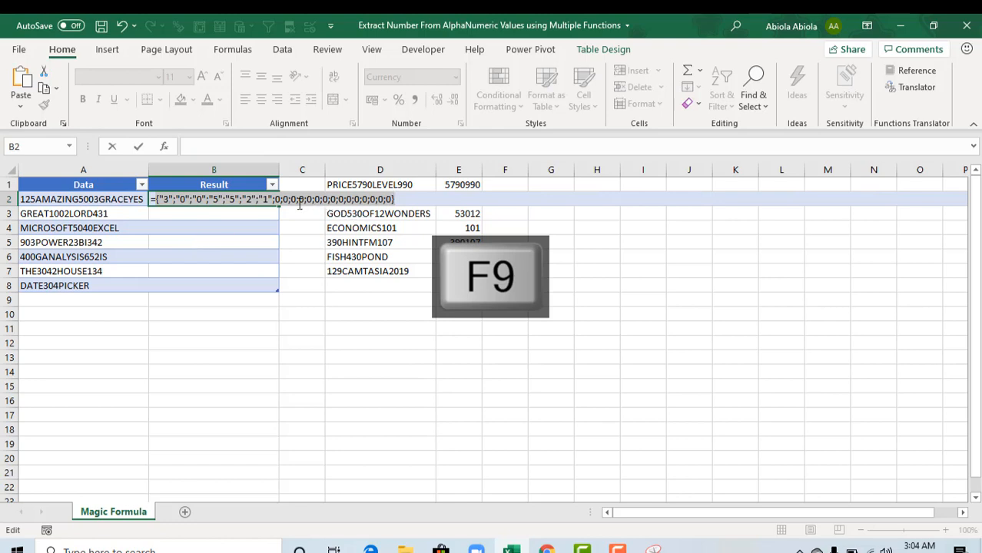
{"action": "mouse_move", "coordinate": [360, 213]}
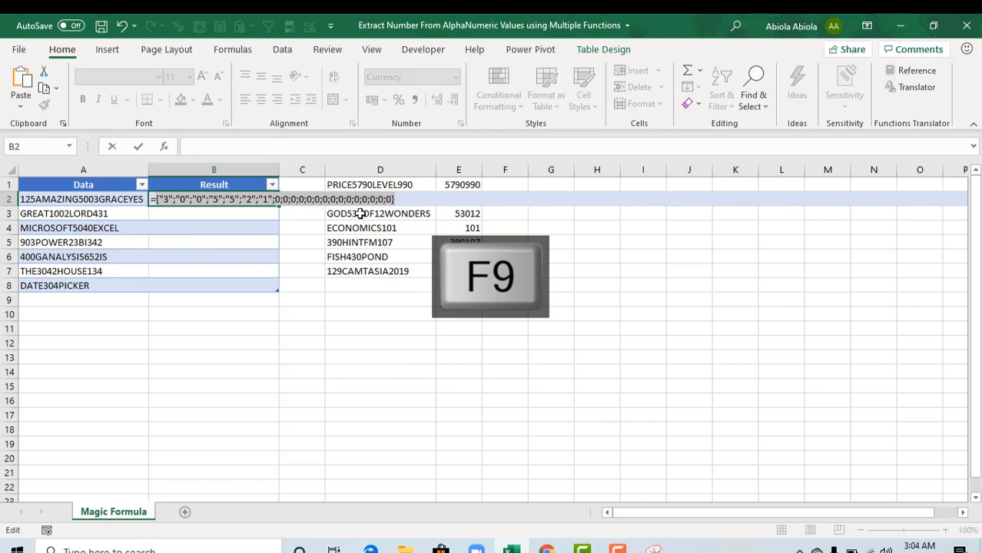
{"action": "key", "text": "f9"}
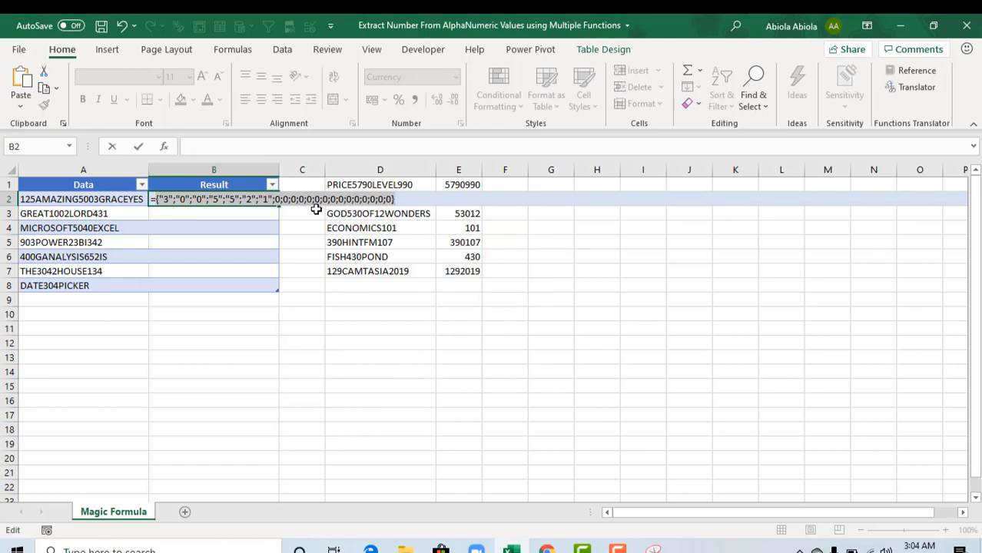
{"action": "key", "text": "ctrl+z"}
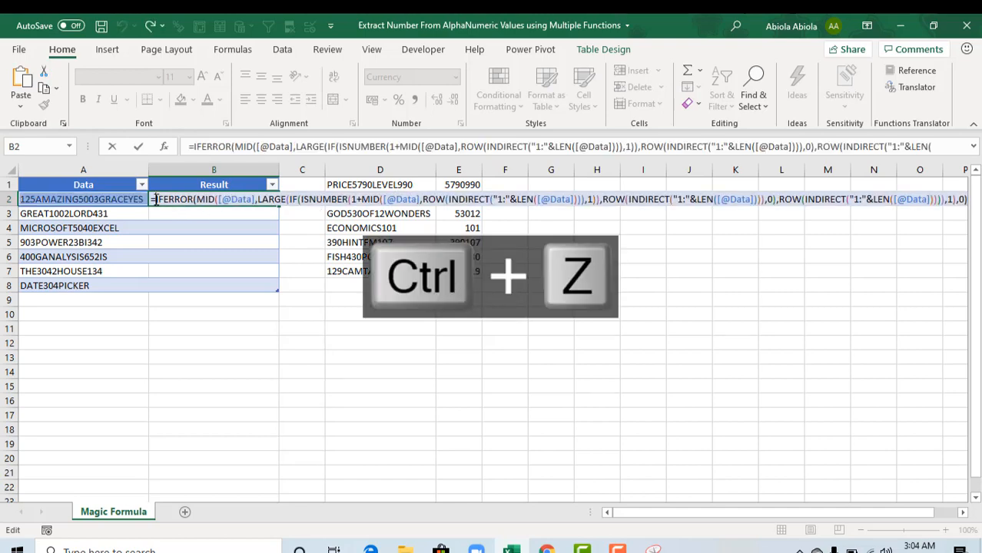
{"action": "type", "text": "sump"}
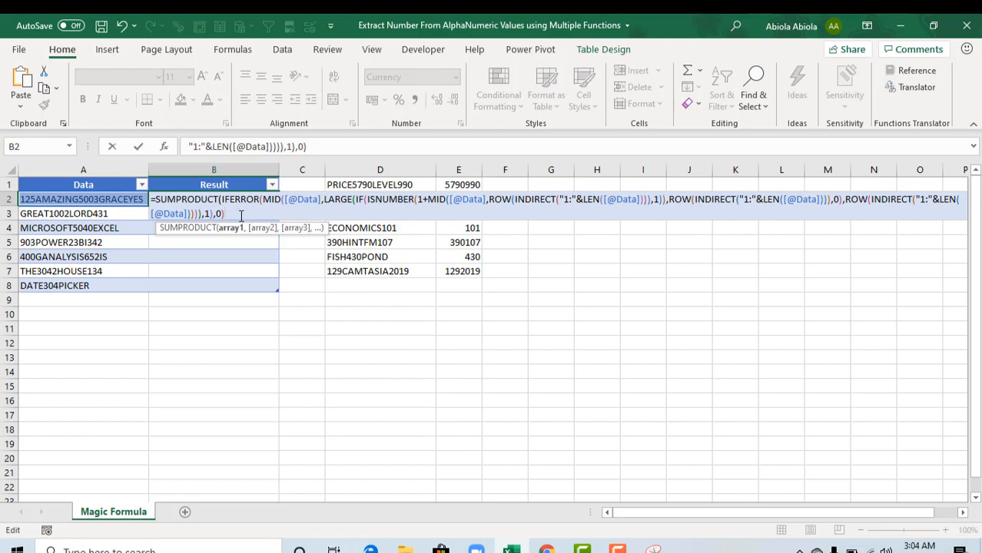
{"action": "type", "text": "*p"}
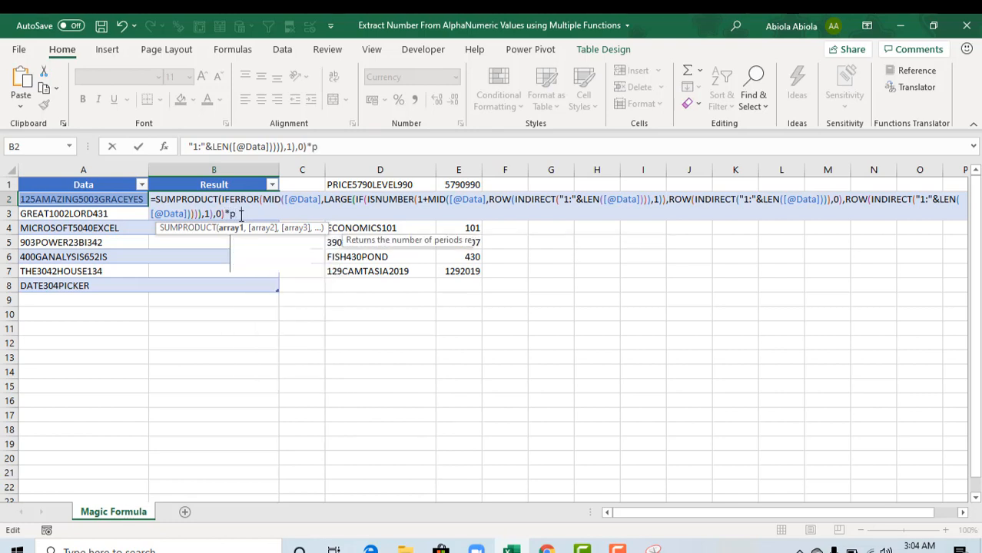
{"action": "type", "text": "ow"}
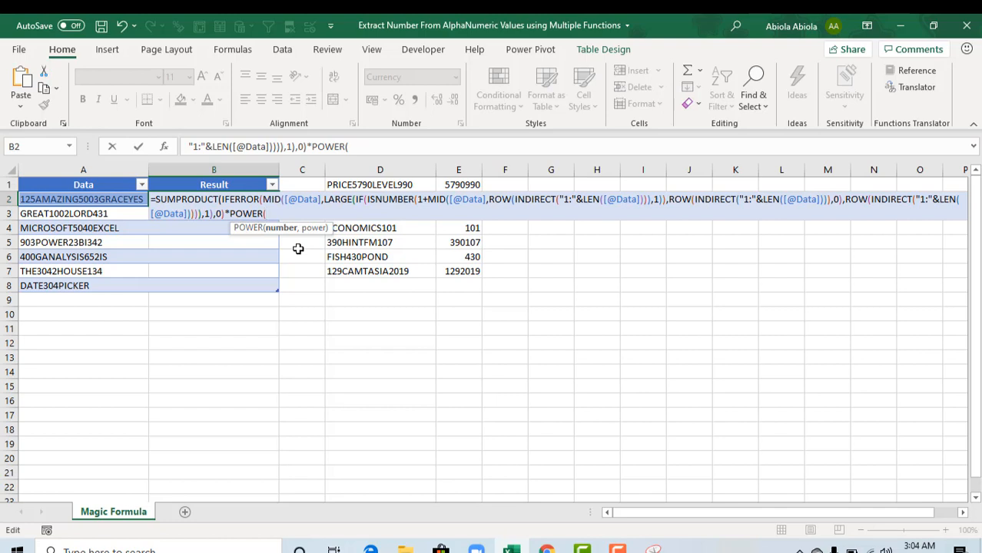
{"action": "type", "text": "10,"}
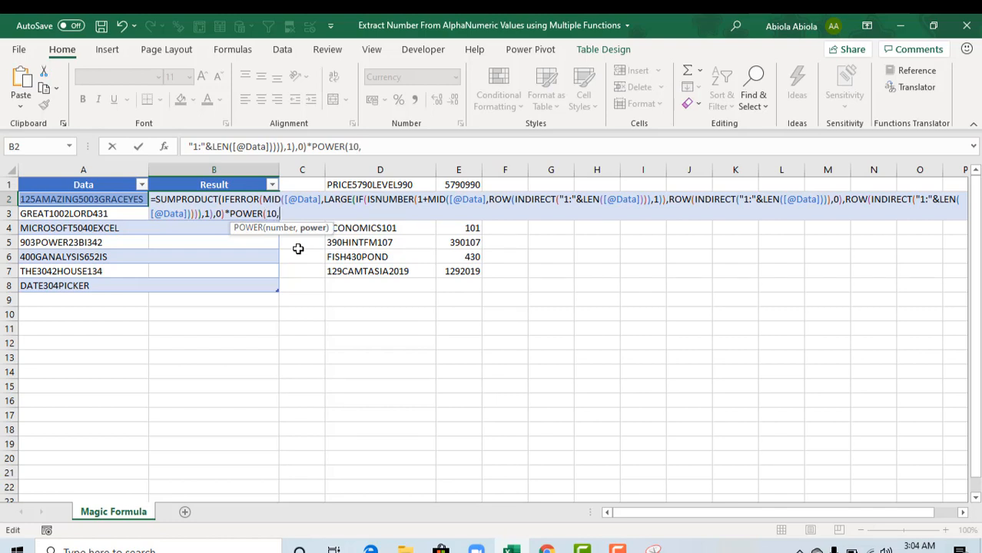
{"action": "key", "text": "ctrl+v"}
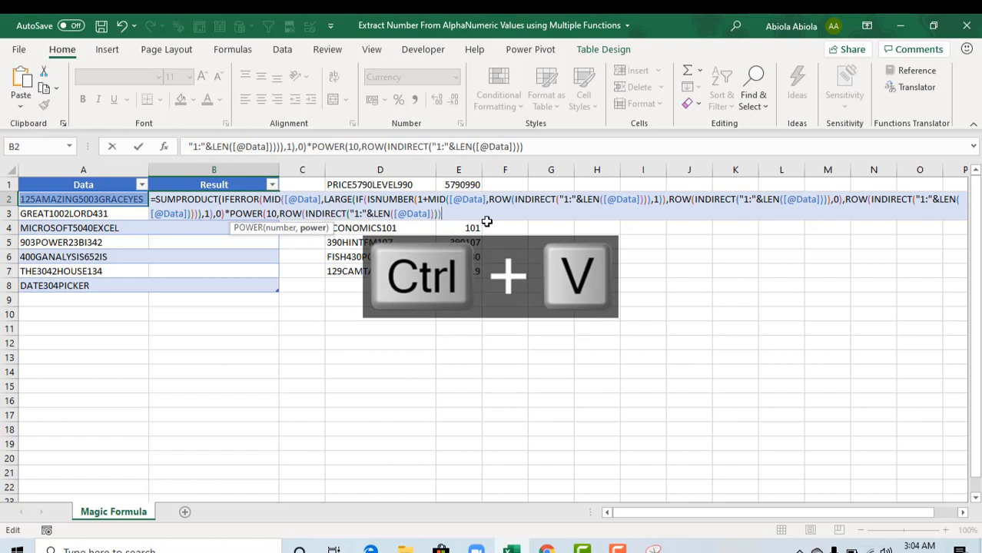
{"action": "key", "text": "ctrl+v"}
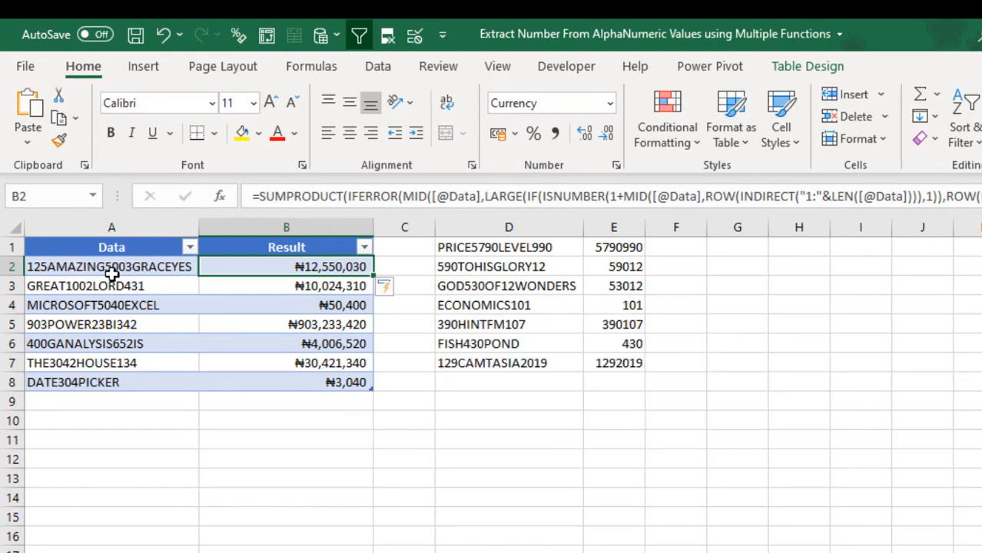
{"action": "mouse_move", "coordinate": [237, 278]}
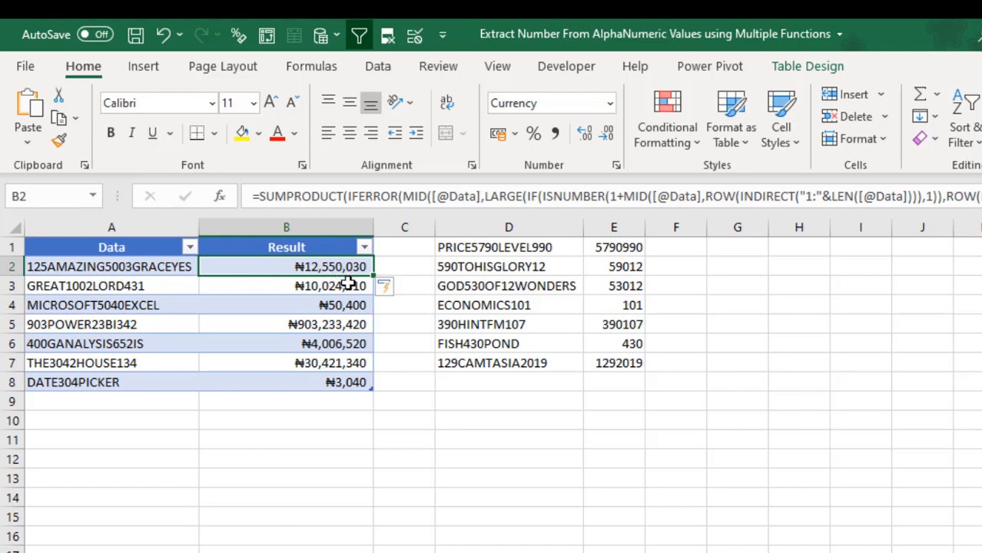
{"action": "mouse_move", "coordinate": [355, 290]}
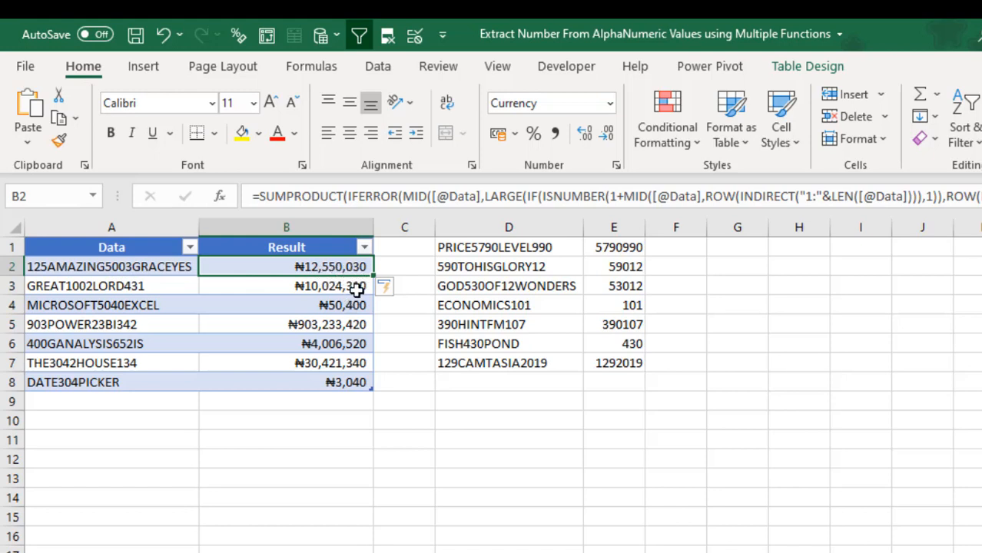
{"action": "mouse_move", "coordinate": [366, 300]}
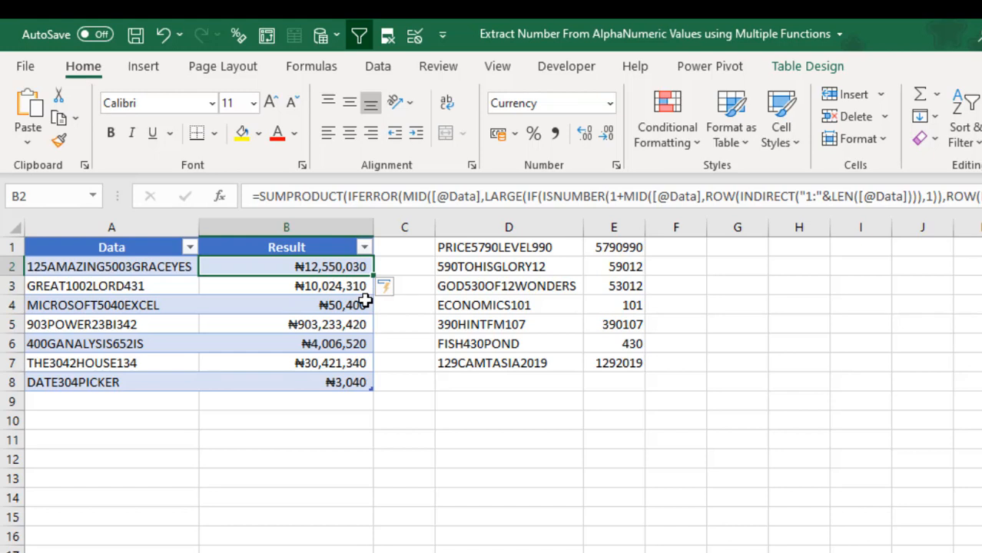
{"action": "key", "text": "f2"}
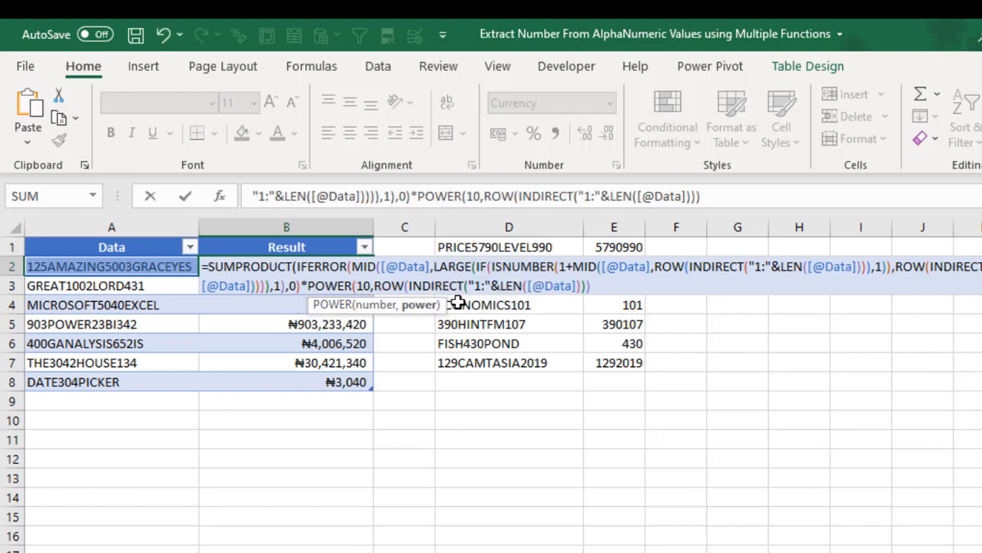
{"action": "mouse_move", "coordinate": [599, 292]}
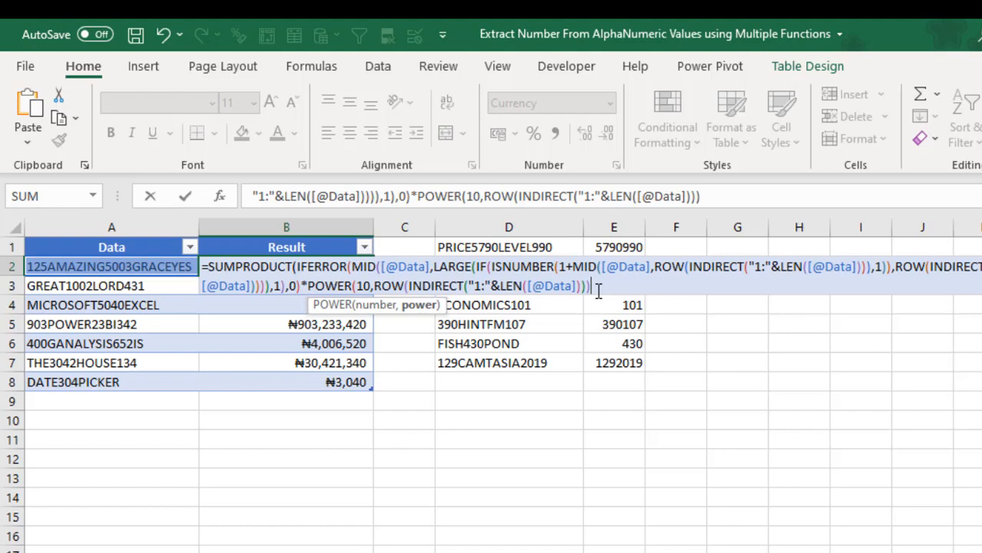
- Subtract 1 from the ROW(INDIRECT(...)) exponent so place values start at ones, giving 1,255,003, 5,040, 304
{"action": "type", "text": "-1"}
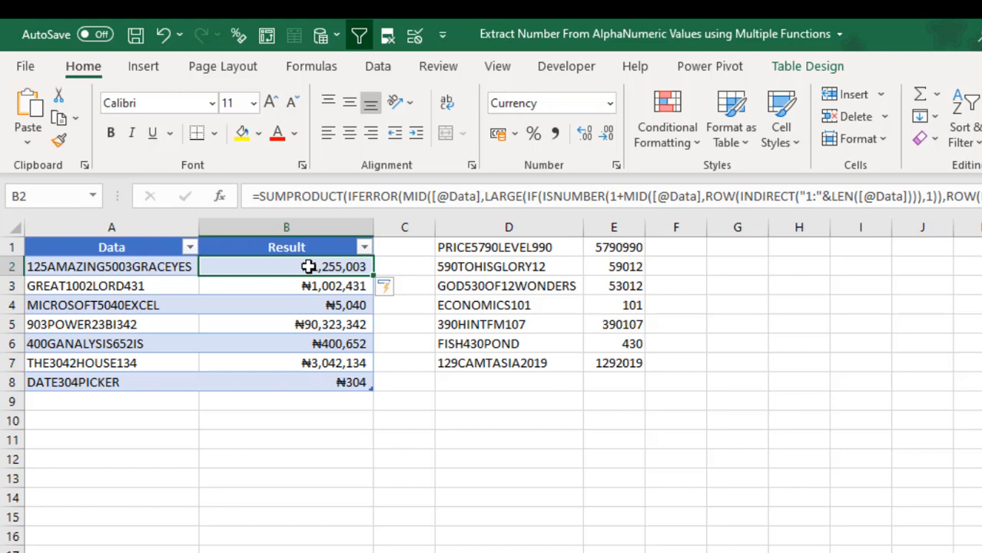
{"action": "left_click", "coordinate": [73, 381]}
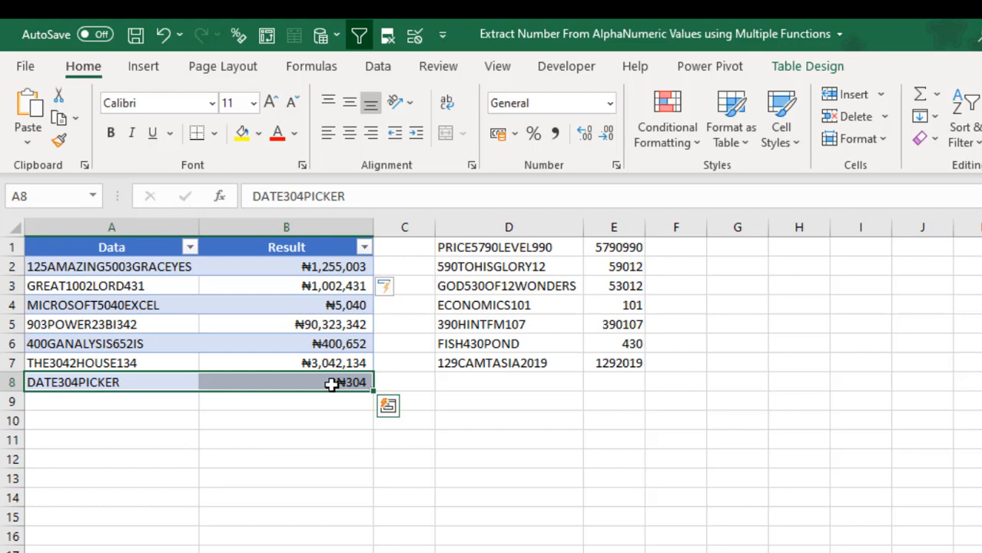
{"action": "left_click", "coordinate": [286, 381]}
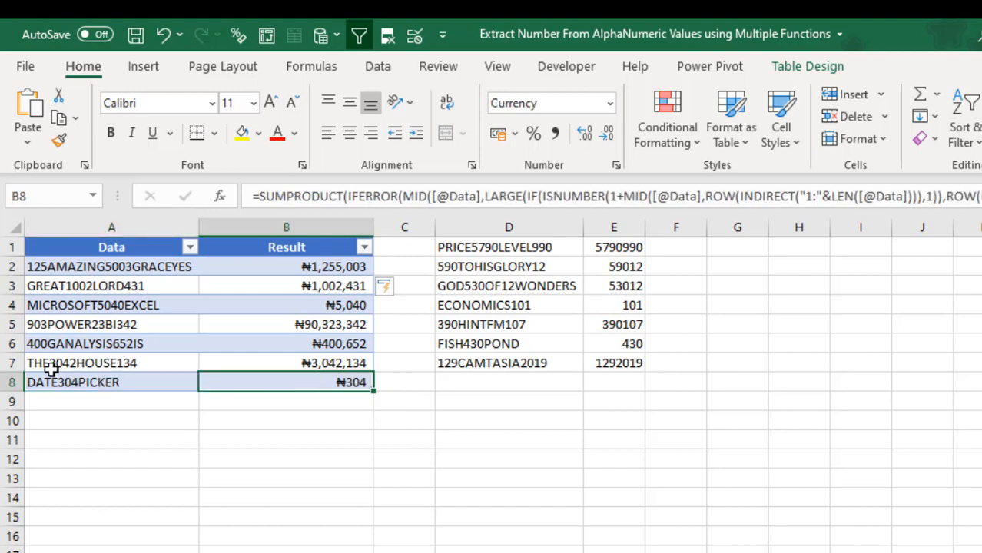